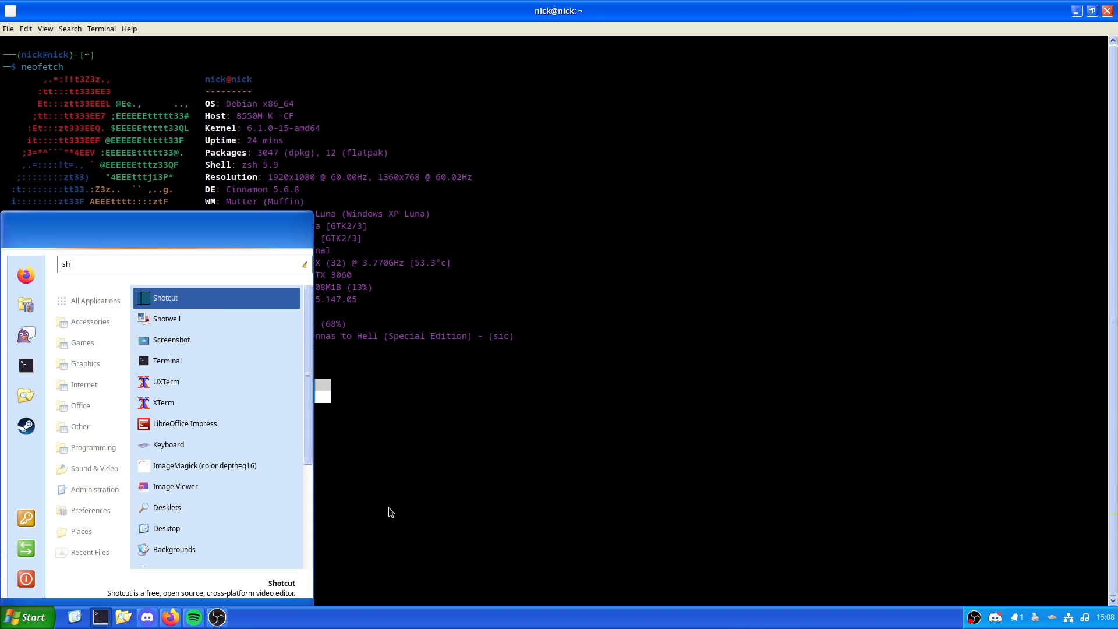
- Launch Shotcut from the start menu's 'sh' search results
{"action": "left_click", "coordinate": [165, 298]}
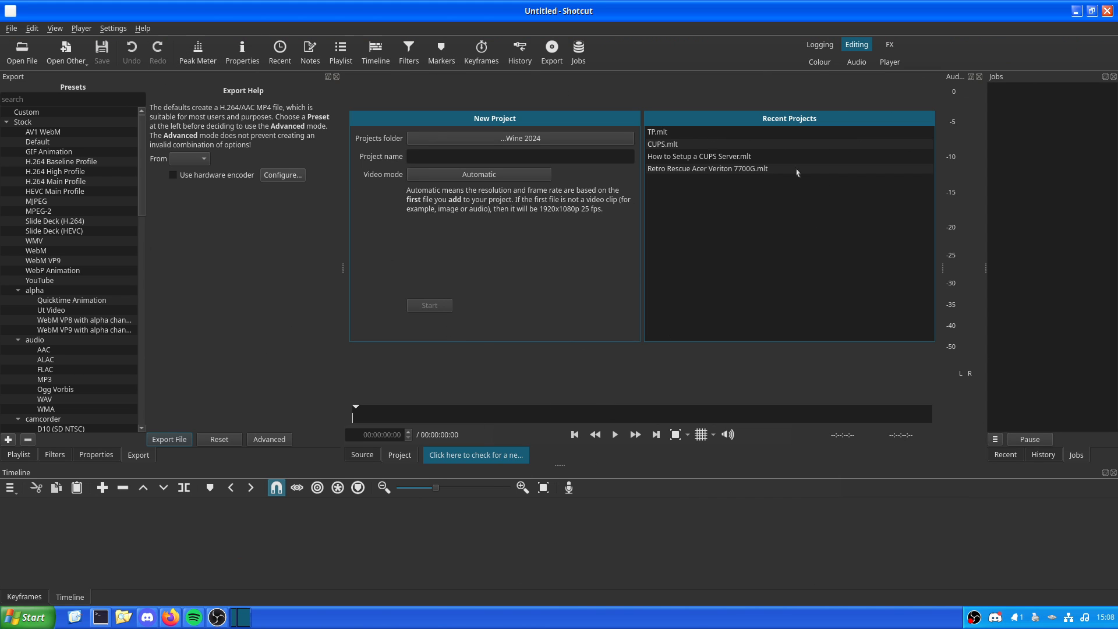
- Browse the Open File dialog to Videos > Debian Wine 2024 with its MP4 and MKV recordings
{"action": "left_click", "coordinate": [476, 454]}
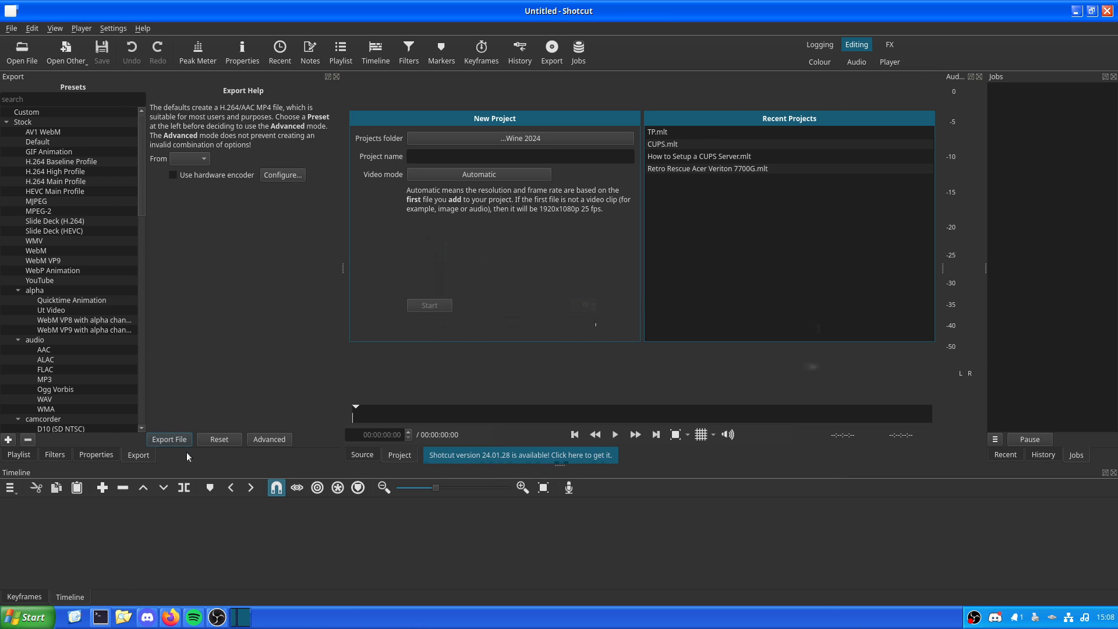
{"action": "mouse_move", "coordinate": [279, 366]}
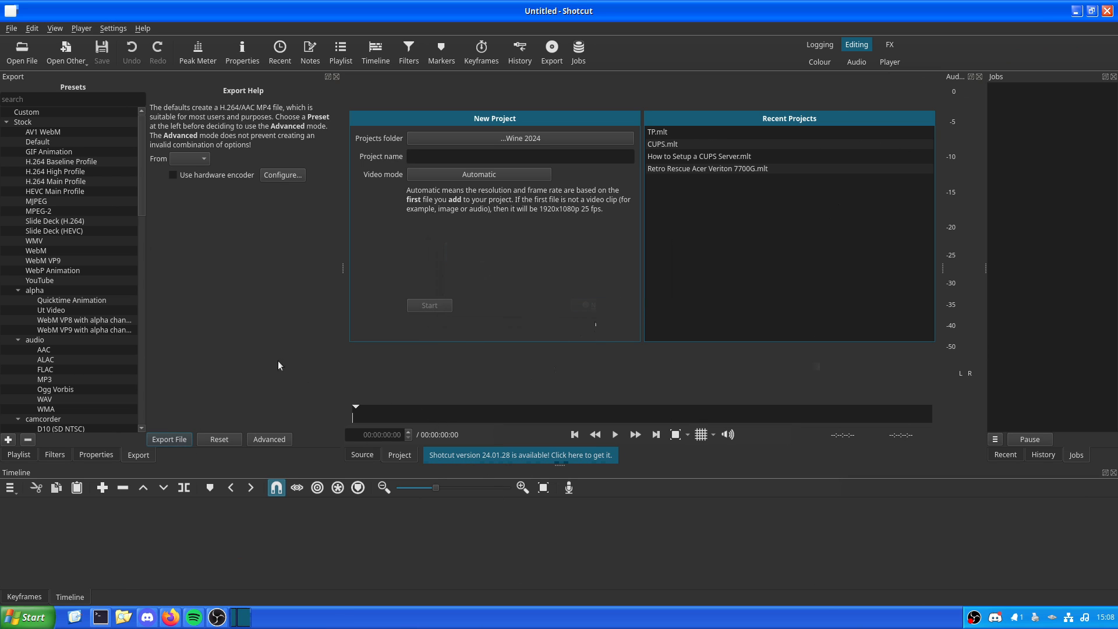
{"action": "mouse_move", "coordinate": [654, 88]}
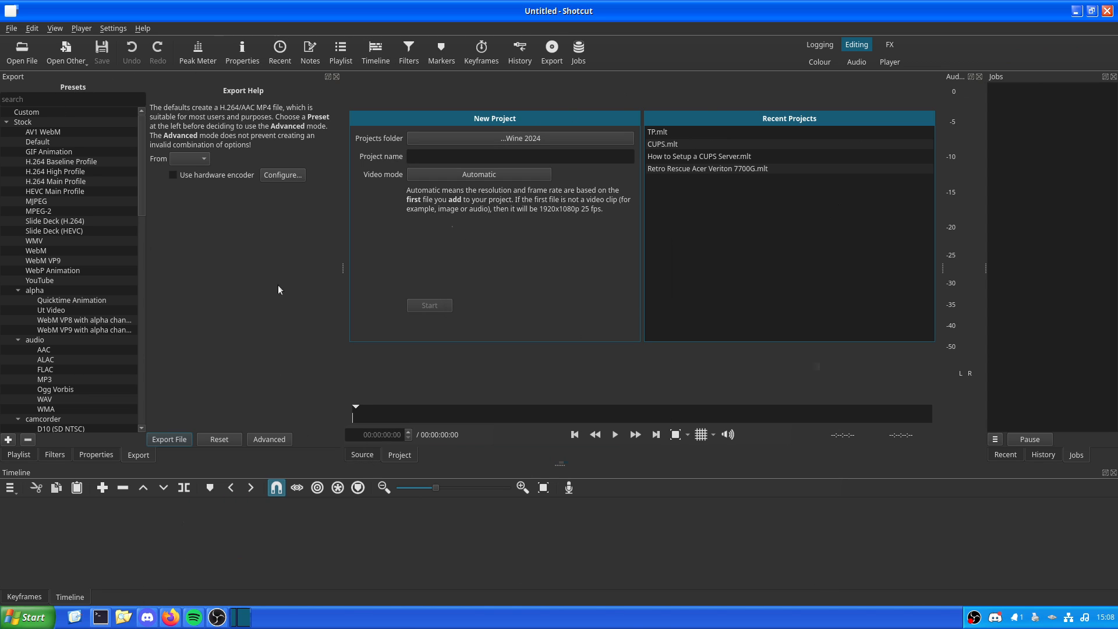
{"action": "mouse_move", "coordinate": [21, 51]}
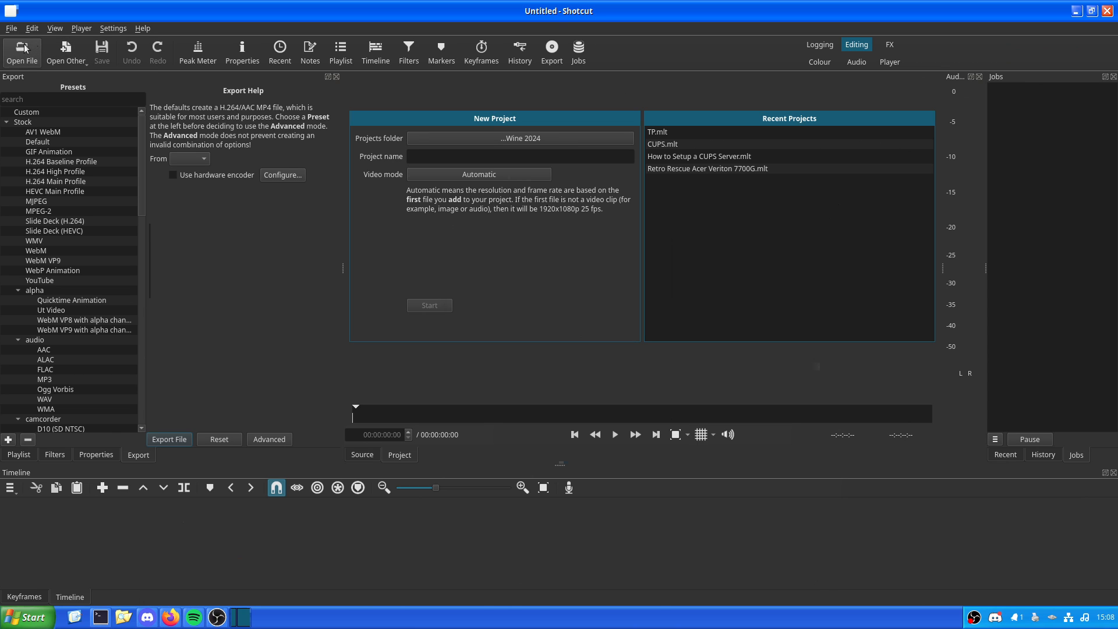
{"action": "left_click", "coordinate": [21, 49]}
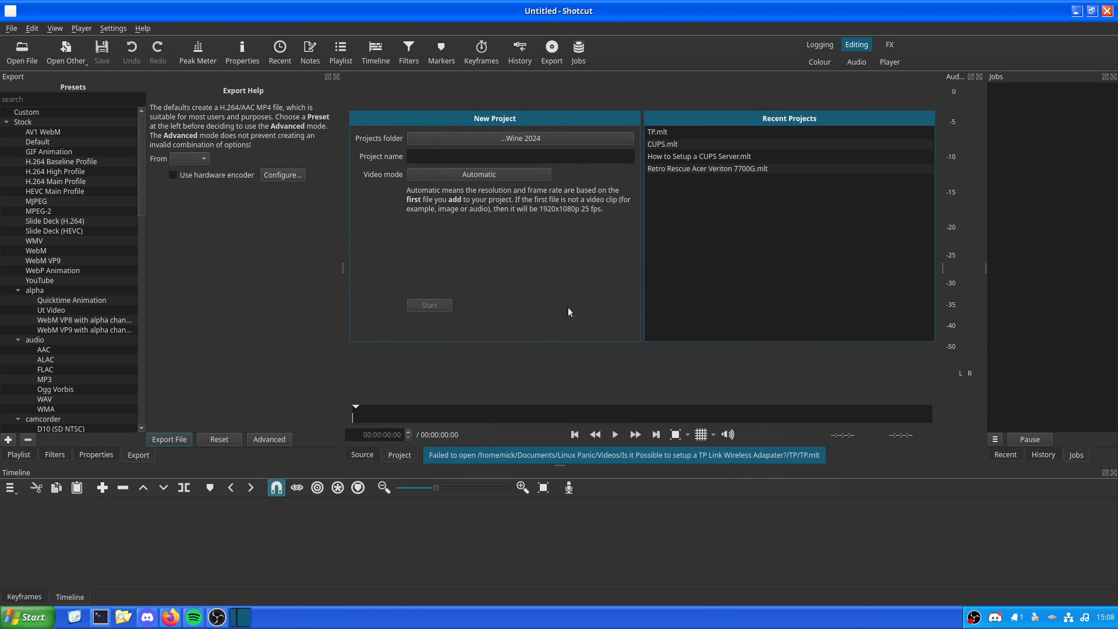
{"action": "mouse_move", "coordinate": [514, 281]}
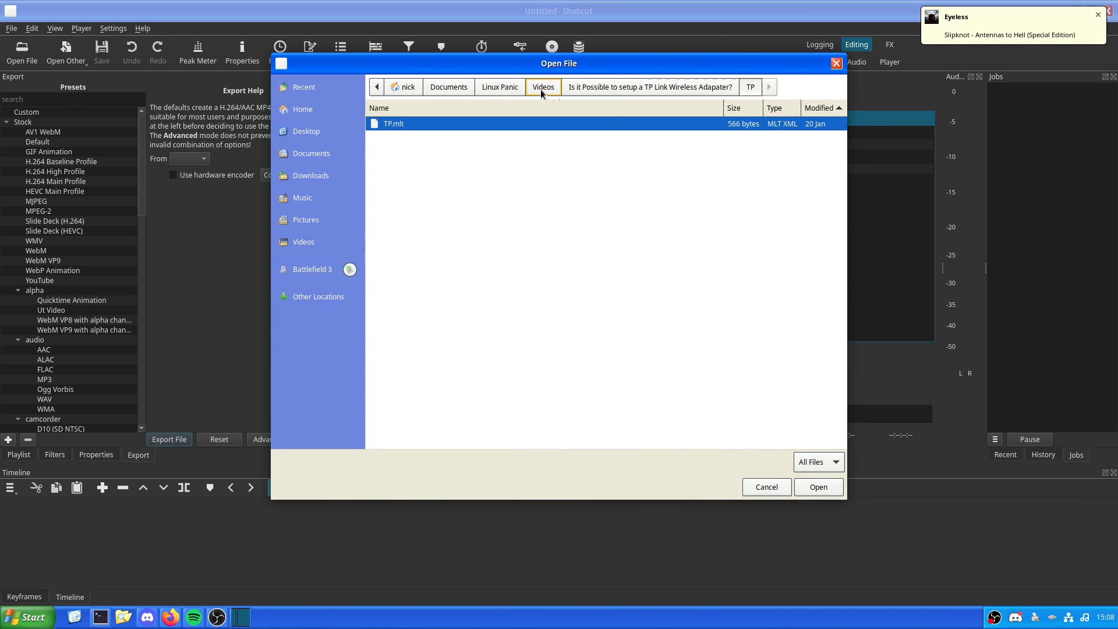
{"action": "left_click", "coordinate": [543, 86]}
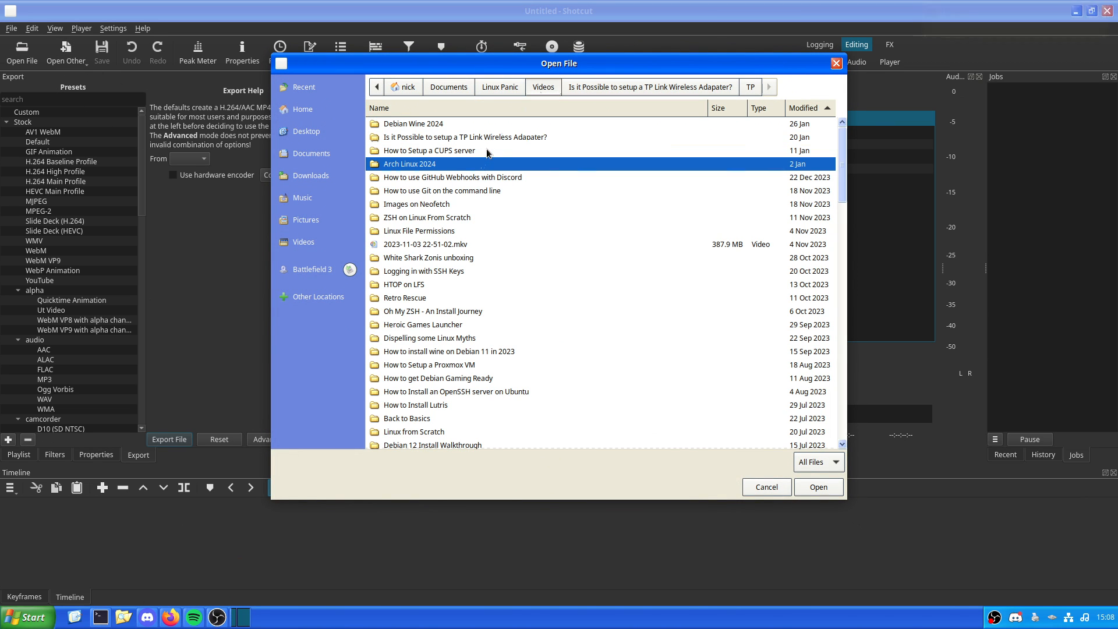
{"action": "double_click", "coordinate": [413, 123]}
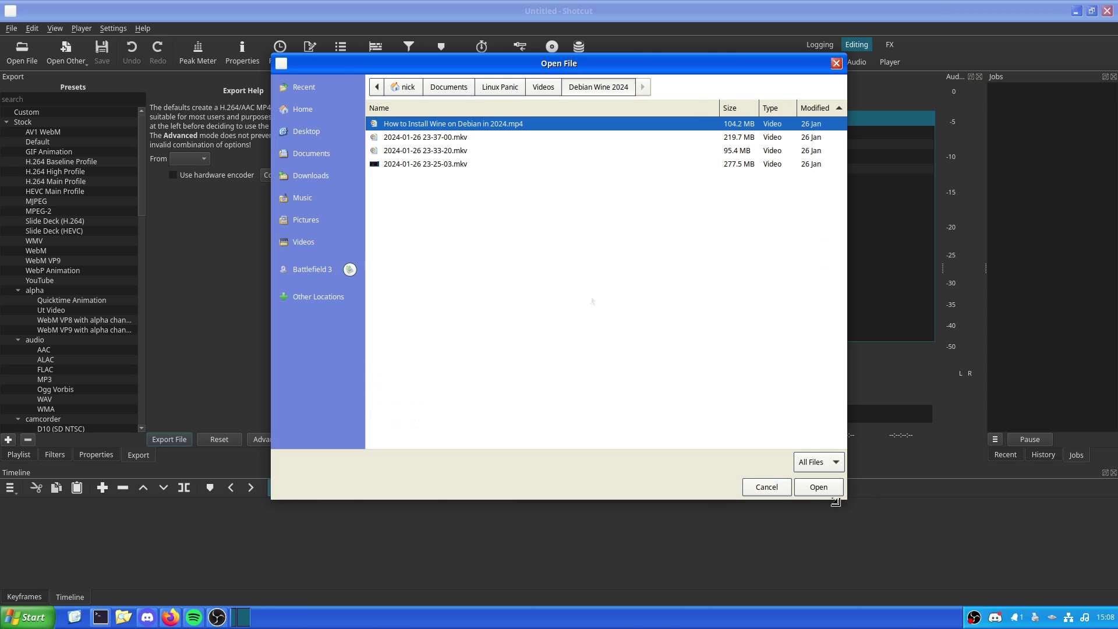
- Close the file browser unused and enter the new project name 'heese'
{"action": "left_click", "coordinate": [767, 487]}
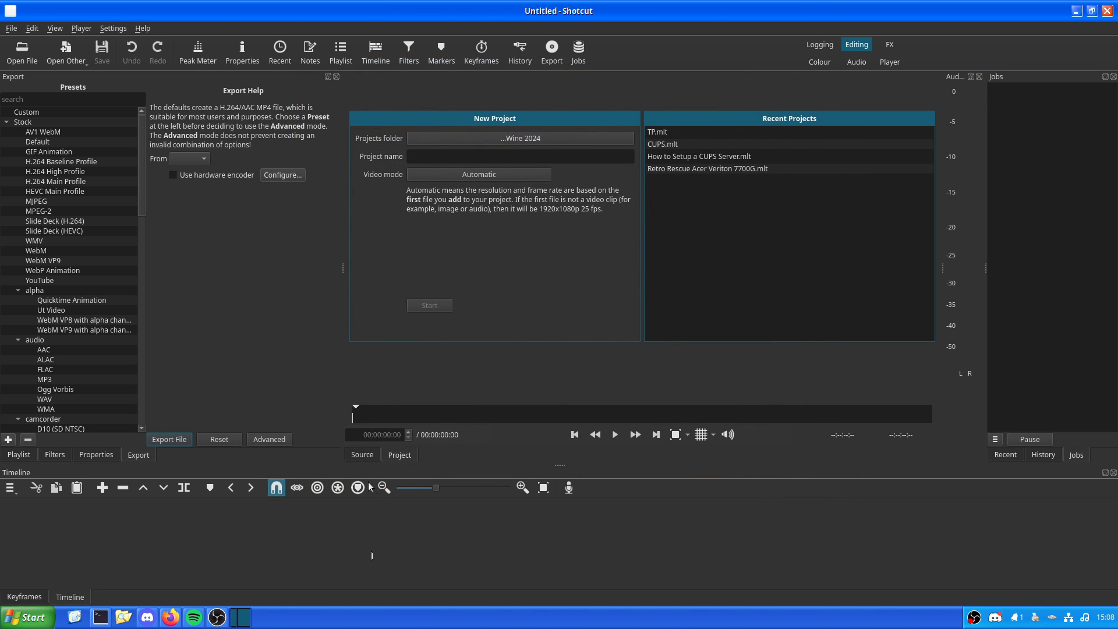
{"action": "mouse_move", "coordinate": [39, 326]}
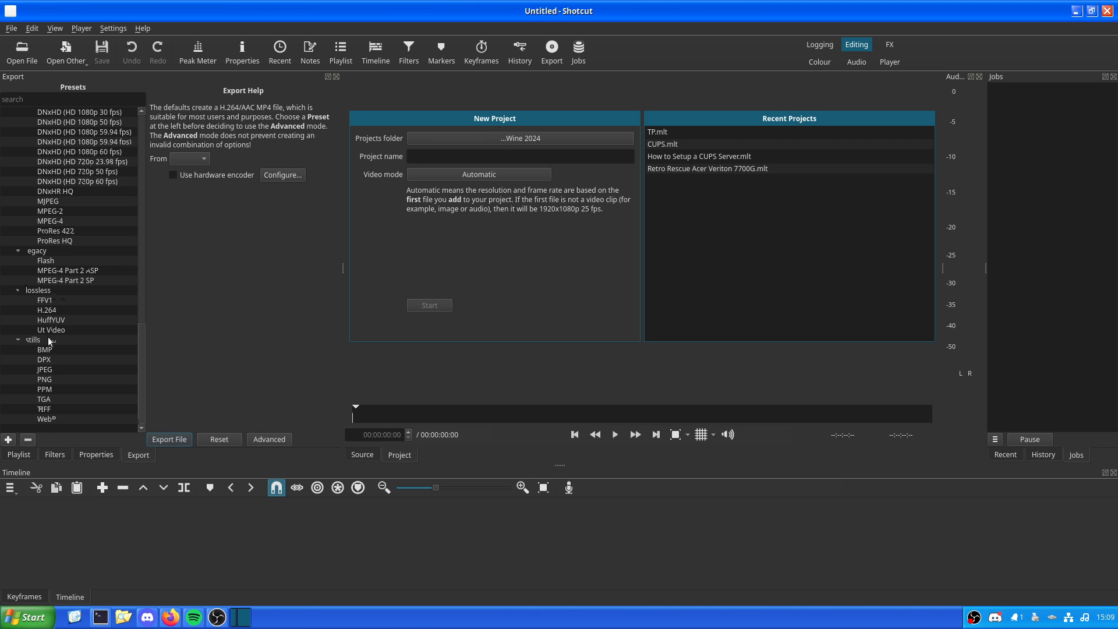
{"action": "mouse_move", "coordinate": [52, 345]}
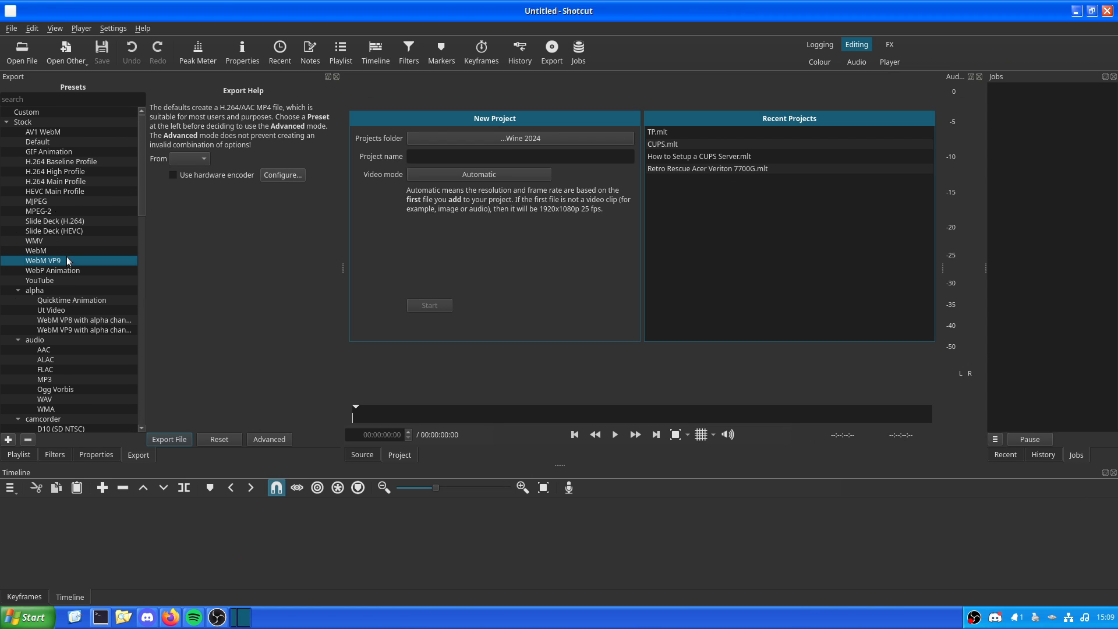
{"action": "mouse_move", "coordinate": [77, 245]}
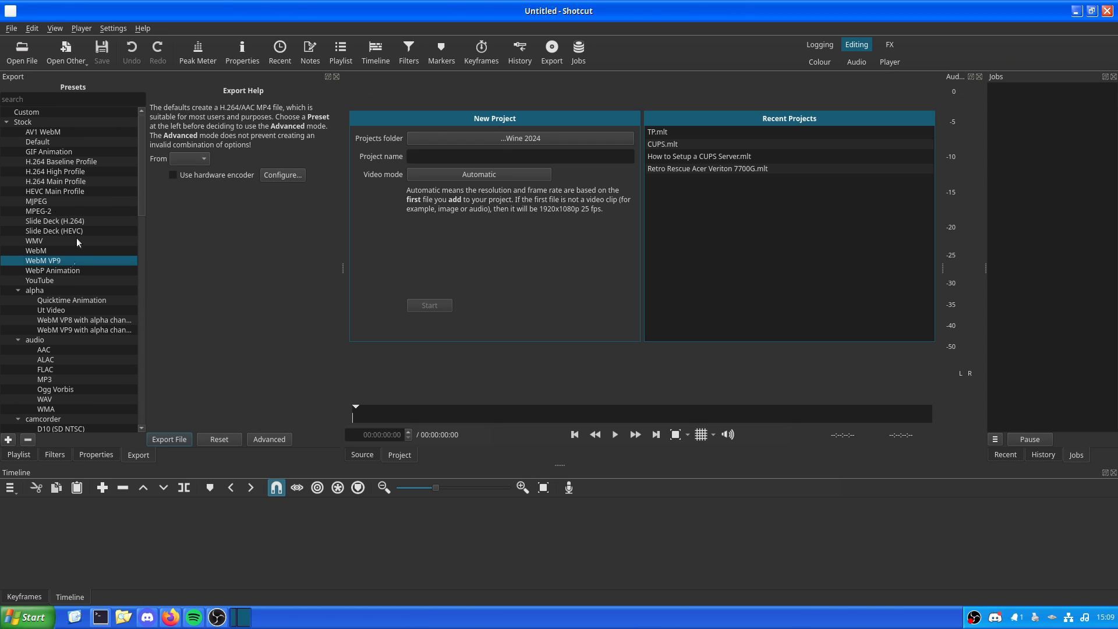
{"action": "mouse_move", "coordinate": [261, 288]}
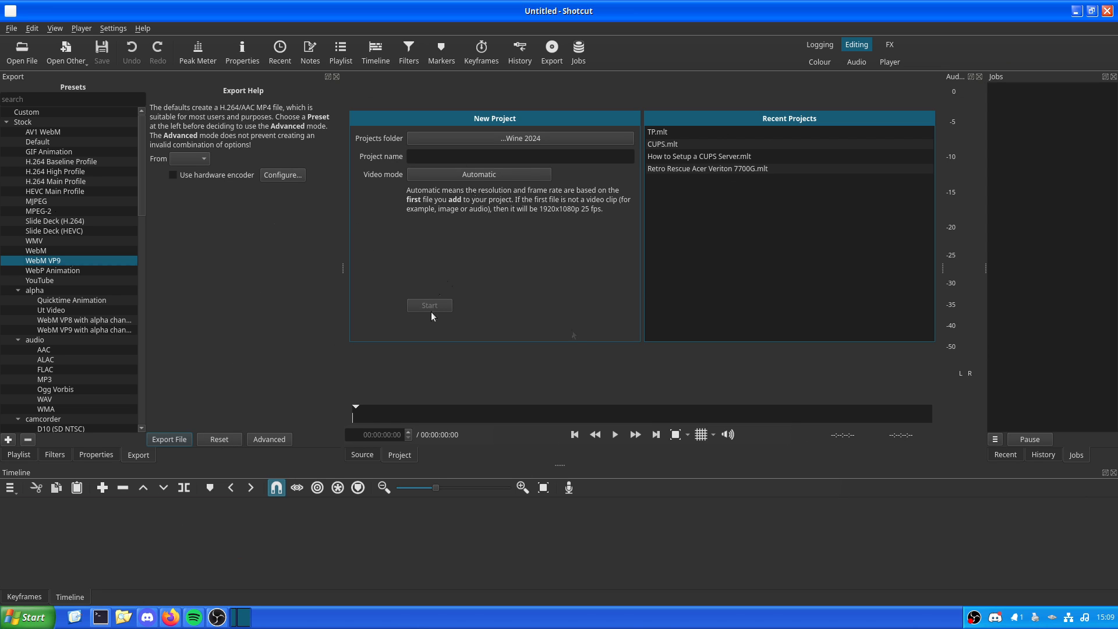
{"action": "left_click", "coordinate": [479, 156]}
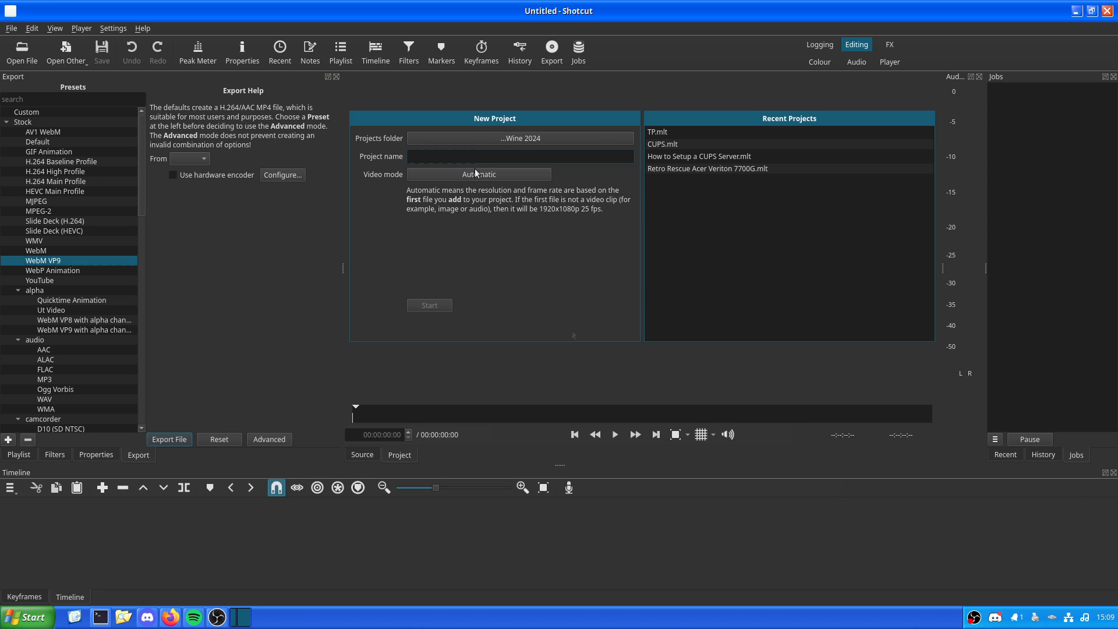
{"action": "type", "text": "hetese"}
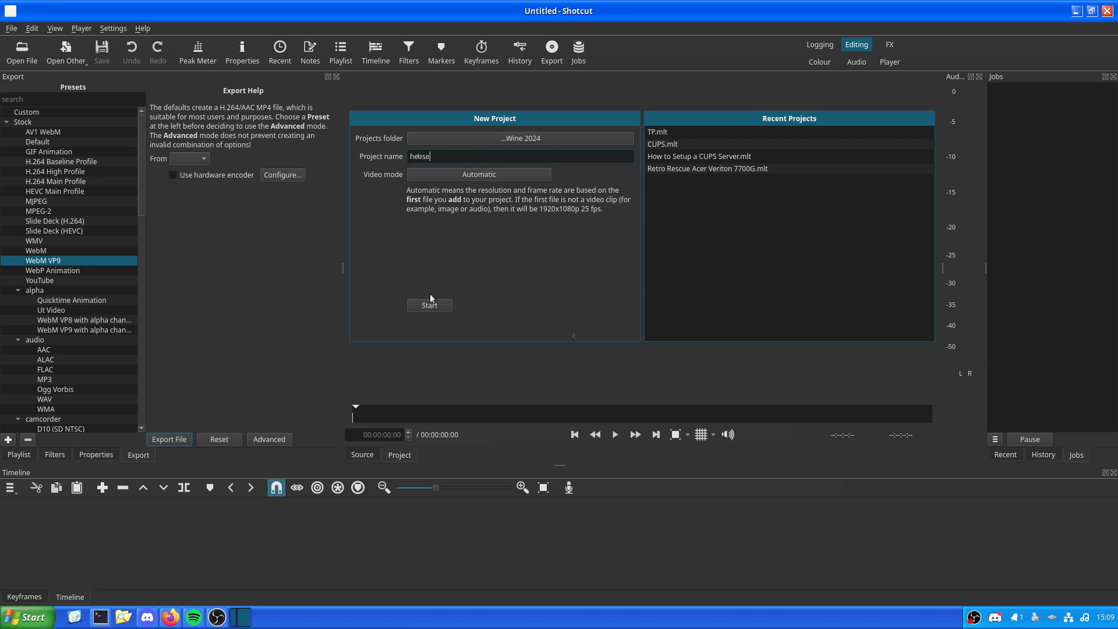
- Create project 'heese' and add 'How to Install Wine on Debian in 2024.mp4' to the timeline
{"action": "left_click", "coordinate": [429, 305]}
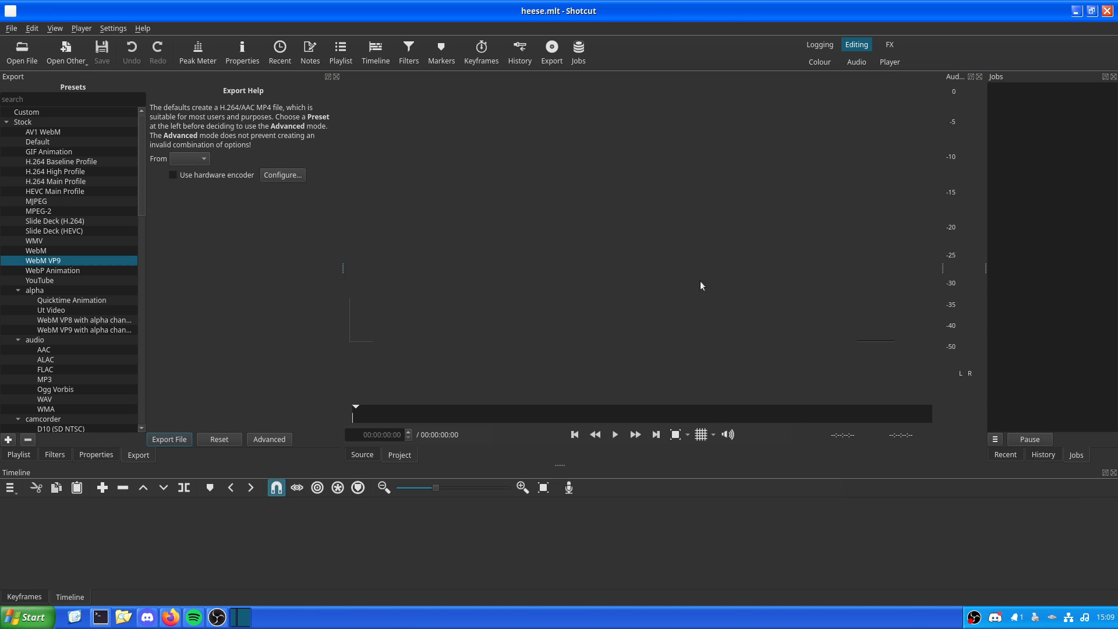
{"action": "key", "text": "Alt+Tab"}
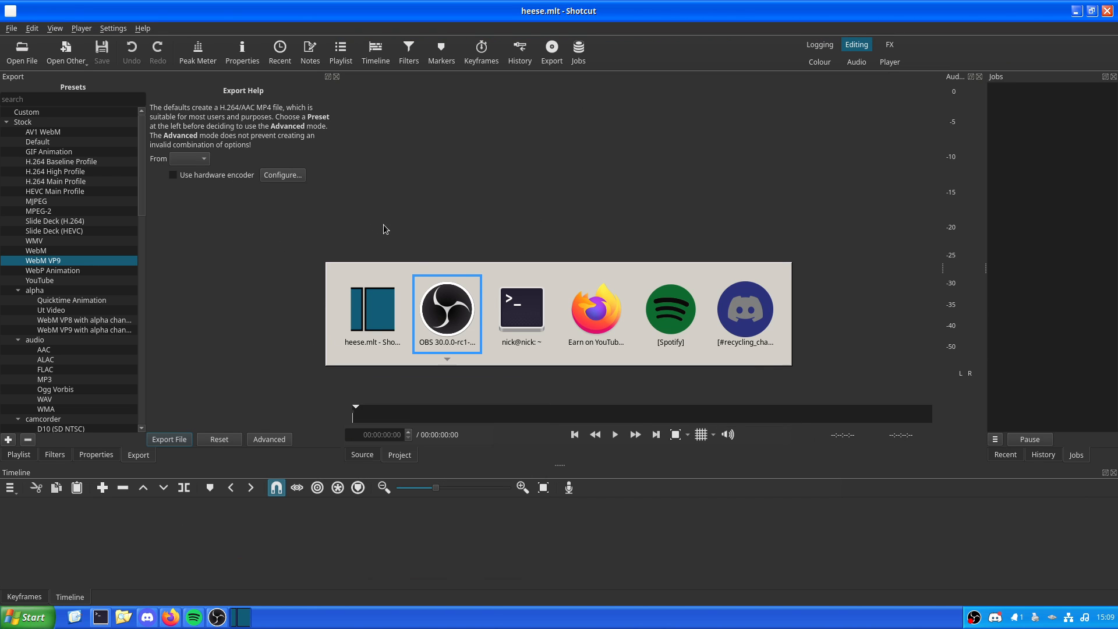
{"action": "left_click", "coordinate": [21, 49]}
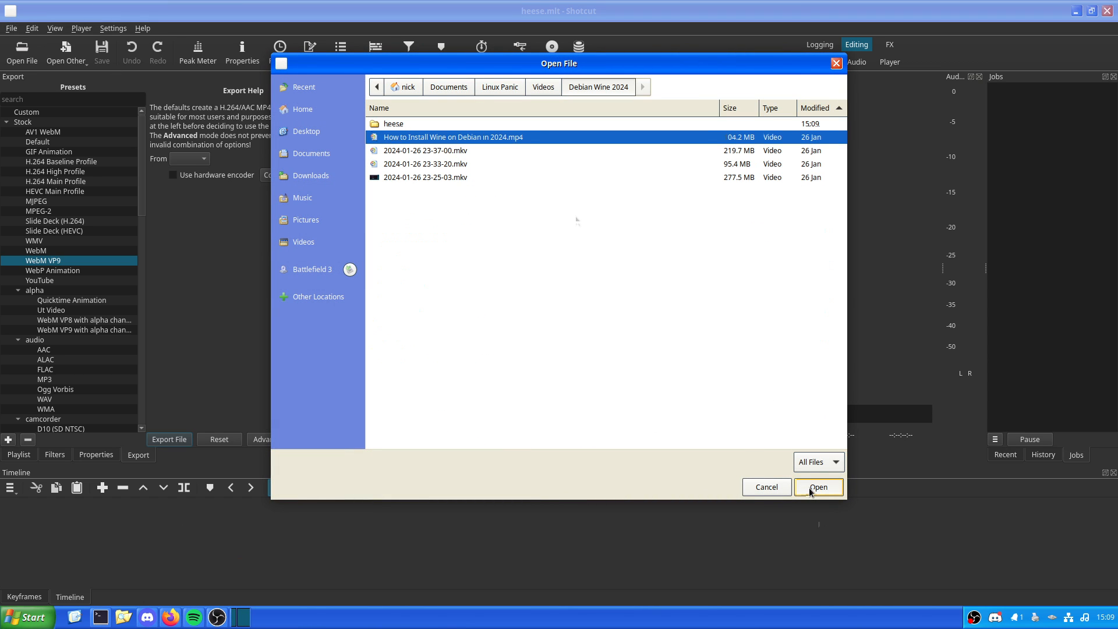
{"action": "left_click", "coordinate": [818, 487]}
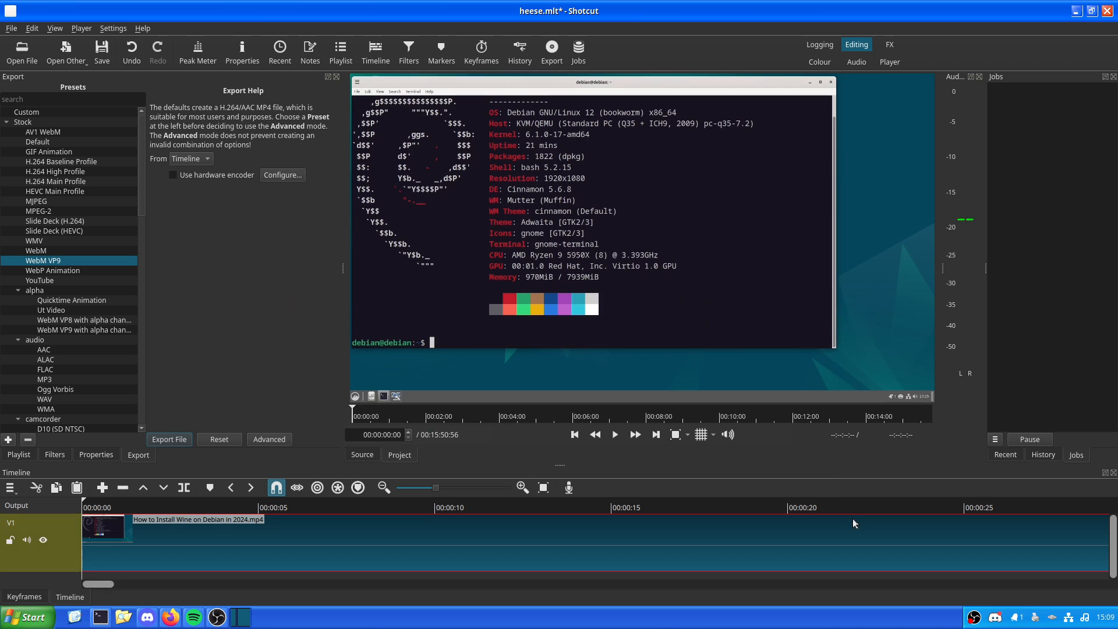
- Zoom the timeline out and look over the export panel and recent files list
{"action": "left_click", "coordinate": [383, 487]}
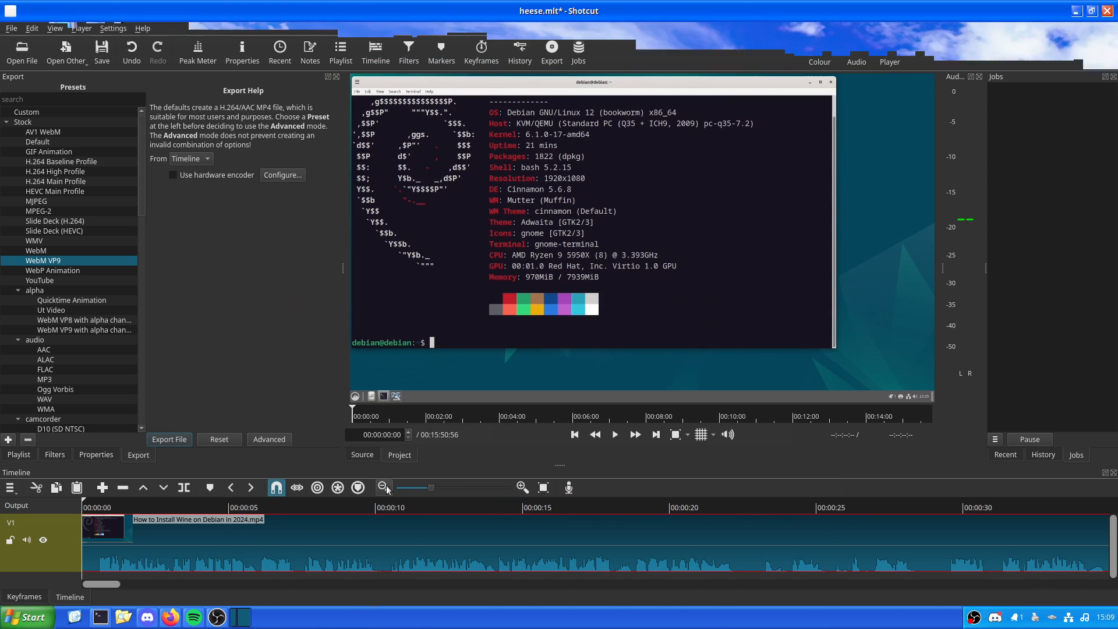
{"action": "left_click", "coordinate": [384, 487]}
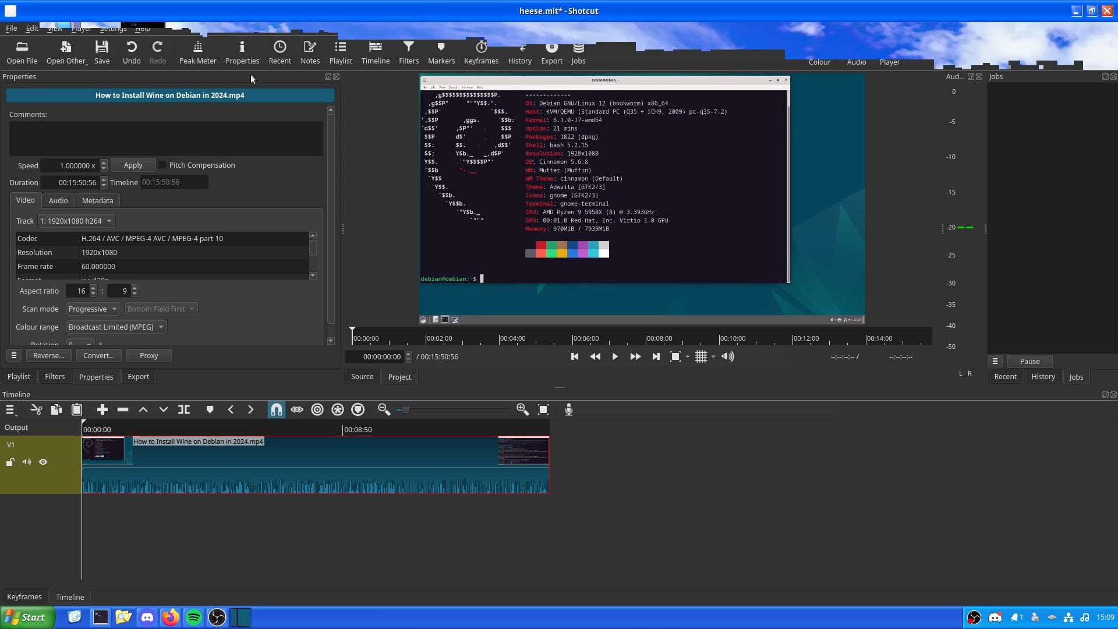
{"action": "left_click", "coordinate": [552, 47]}
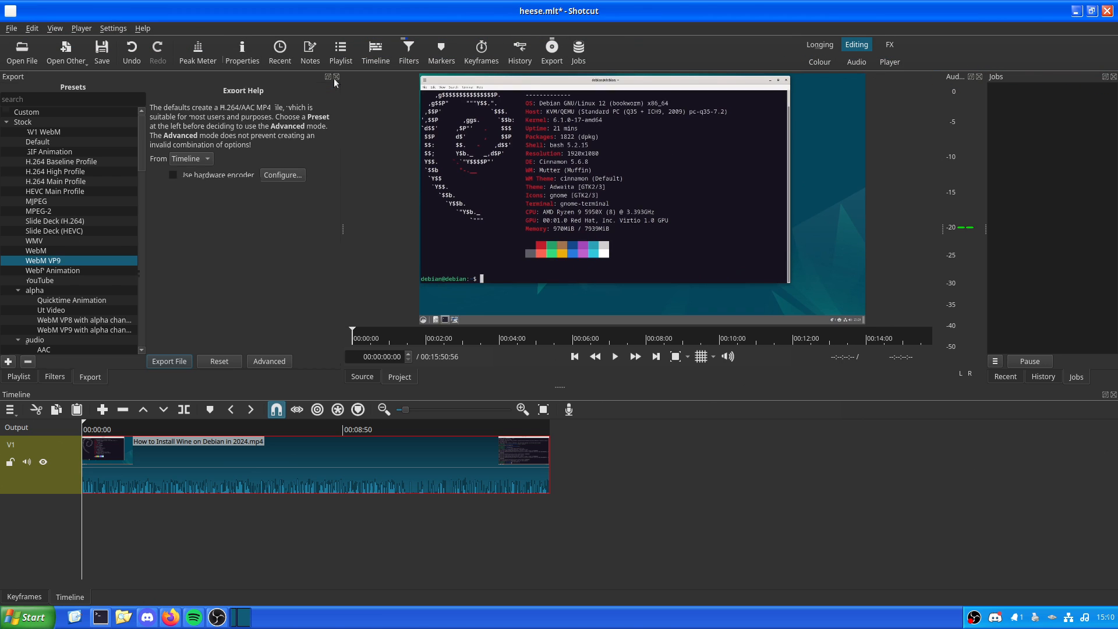
{"action": "left_click", "coordinate": [1005, 376]}
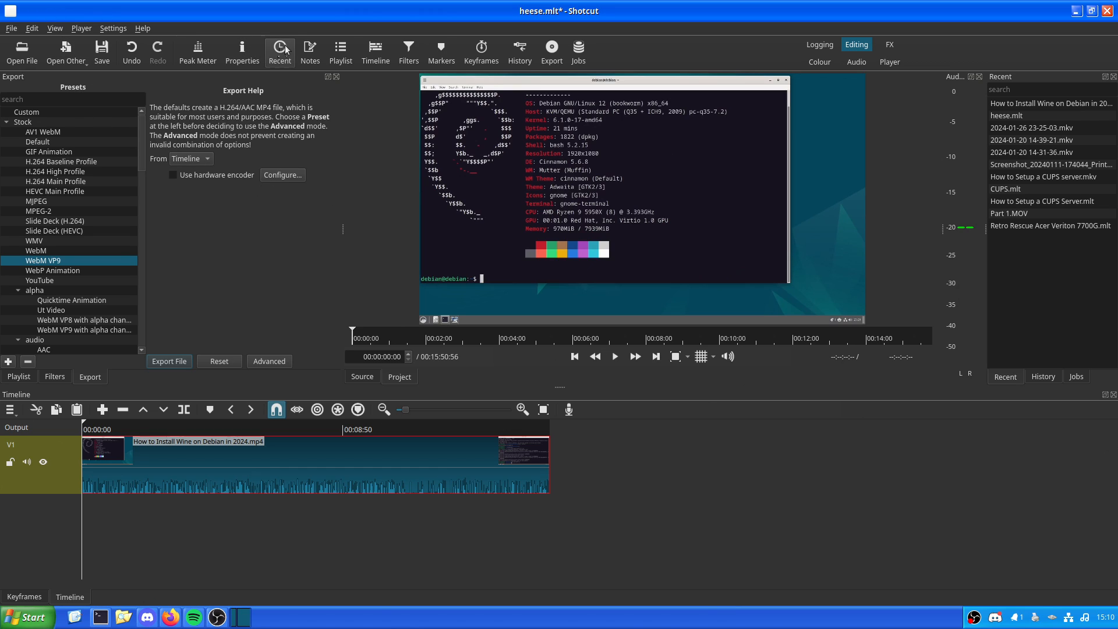
{"action": "mouse_move", "coordinate": [319, 572]}
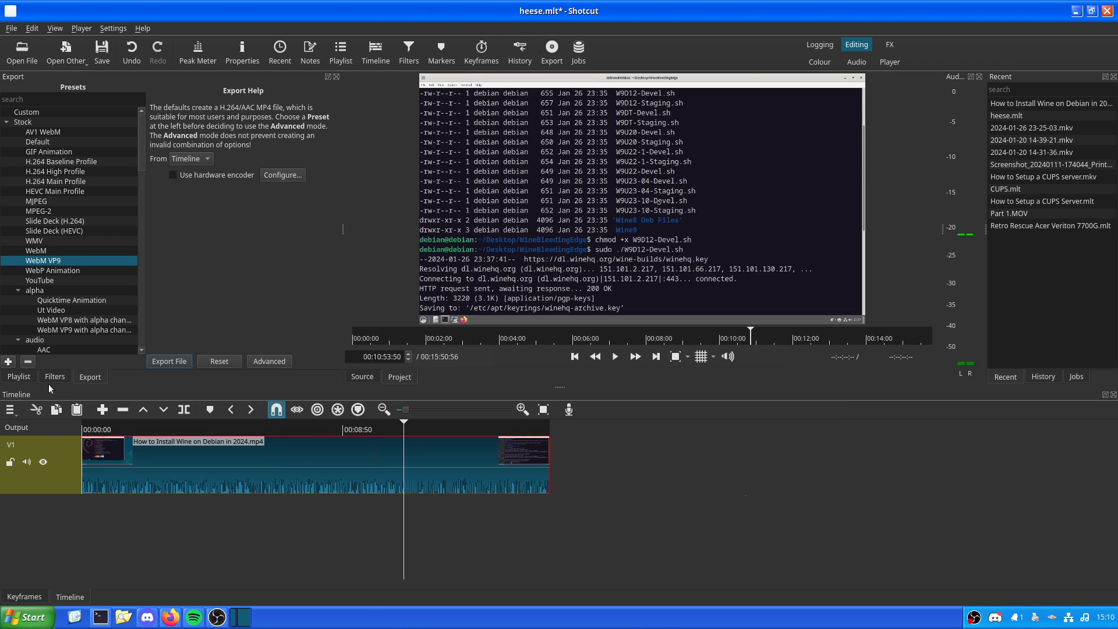
- Look through the playlist and track operations, then return to the WebM VP9 export settings
{"action": "left_click", "coordinate": [53, 377]}
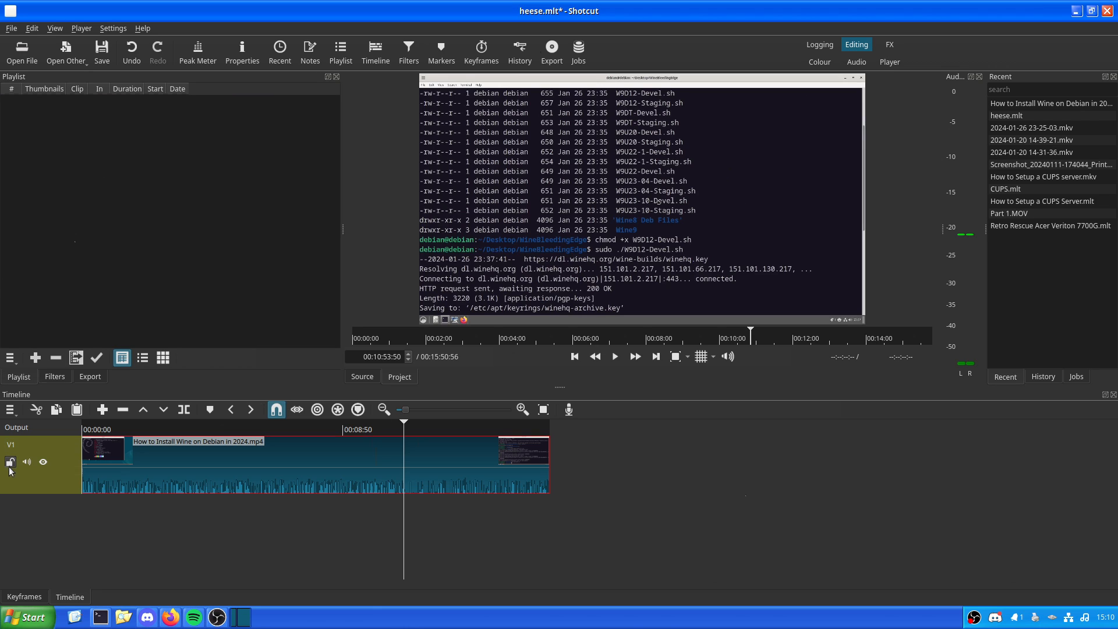
{"action": "left_click", "coordinate": [9, 410]}
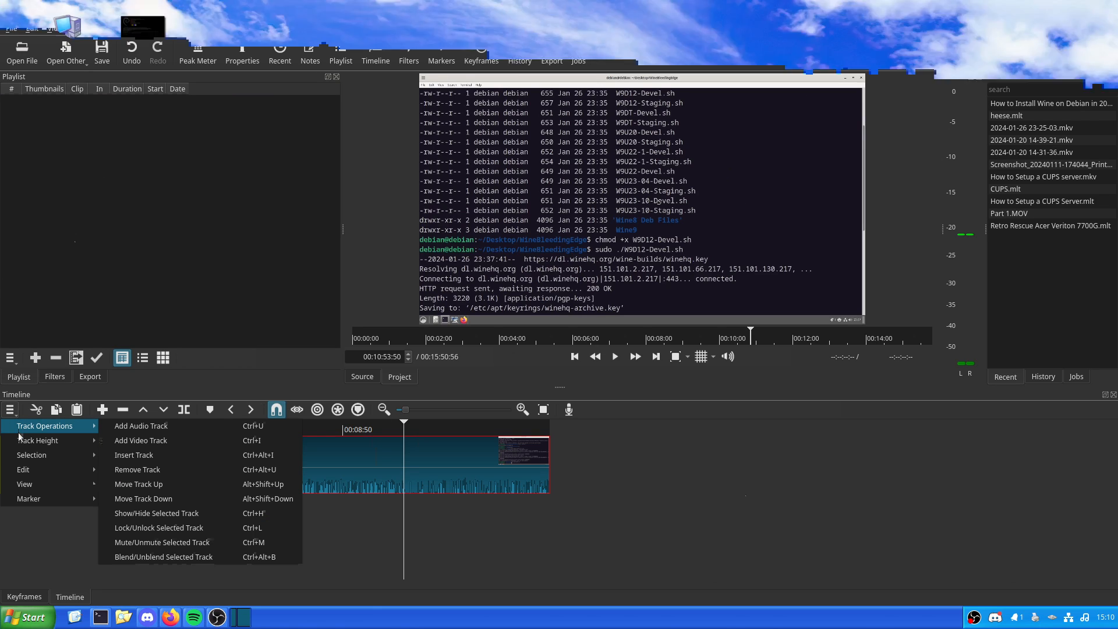
{"action": "mouse_move", "coordinate": [35, 440]}
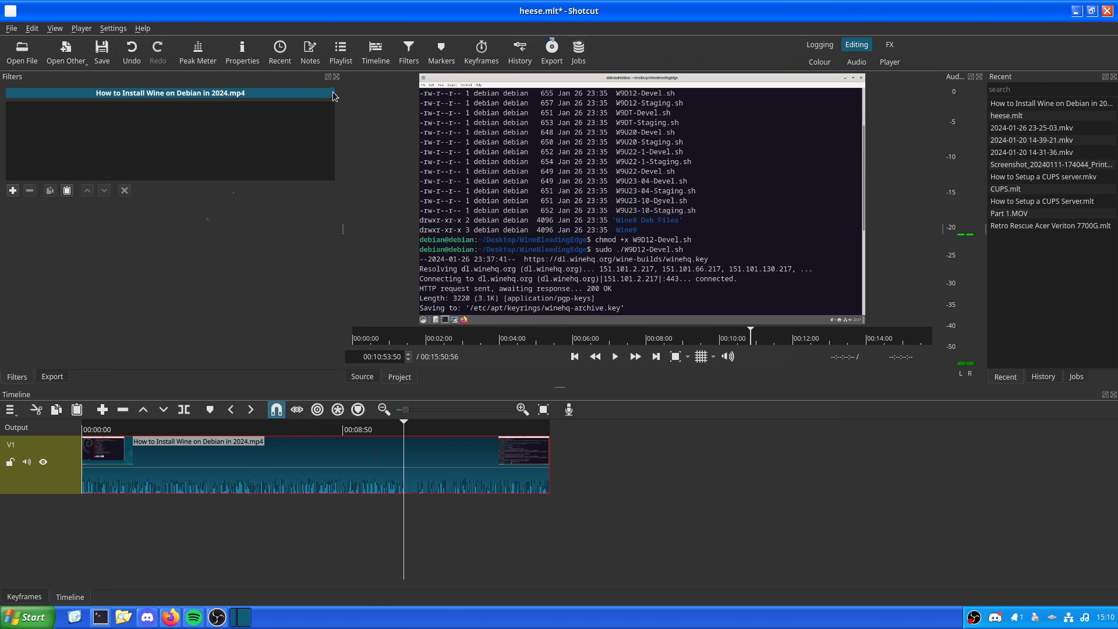
{"action": "left_click", "coordinate": [552, 46]}
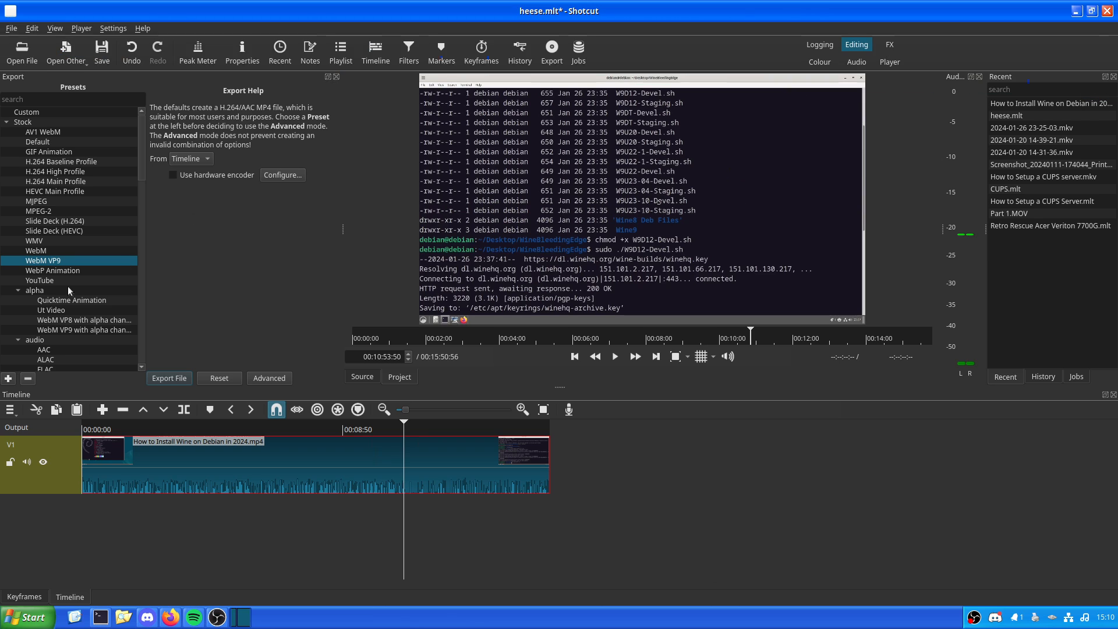
- Export the timeline as heese.mp4 with hardware encoding on, which fails
{"action": "scroll", "scroll_direction": "down", "scroll_amount": 3}
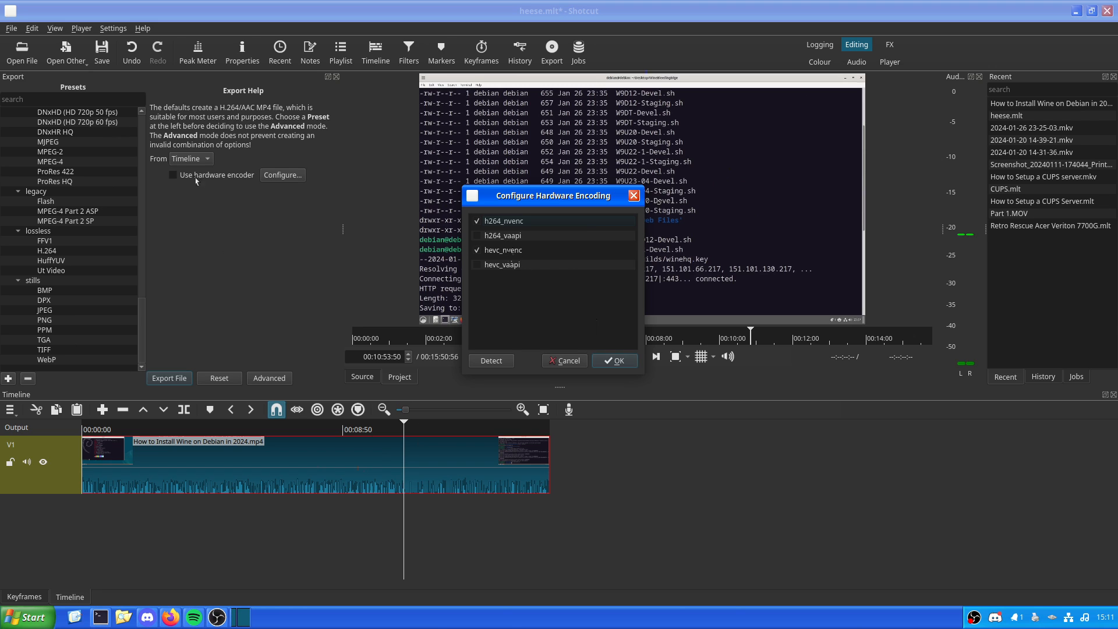
{"action": "left_click", "coordinate": [615, 362]}
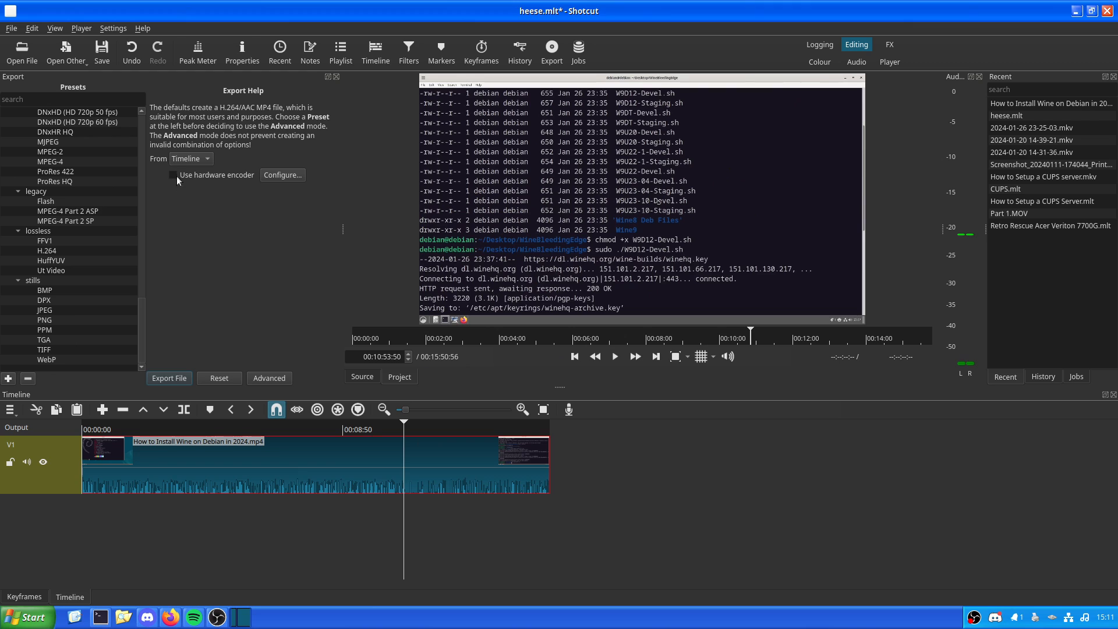
{"action": "left_click", "coordinate": [172, 175]}
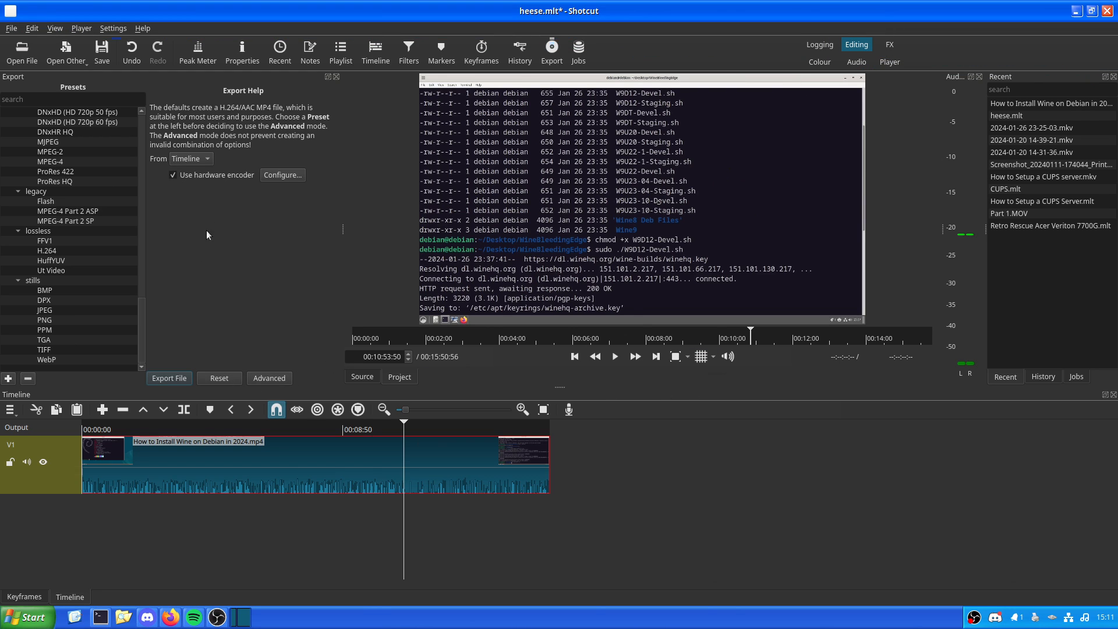
{"action": "left_click", "coordinate": [169, 378]}
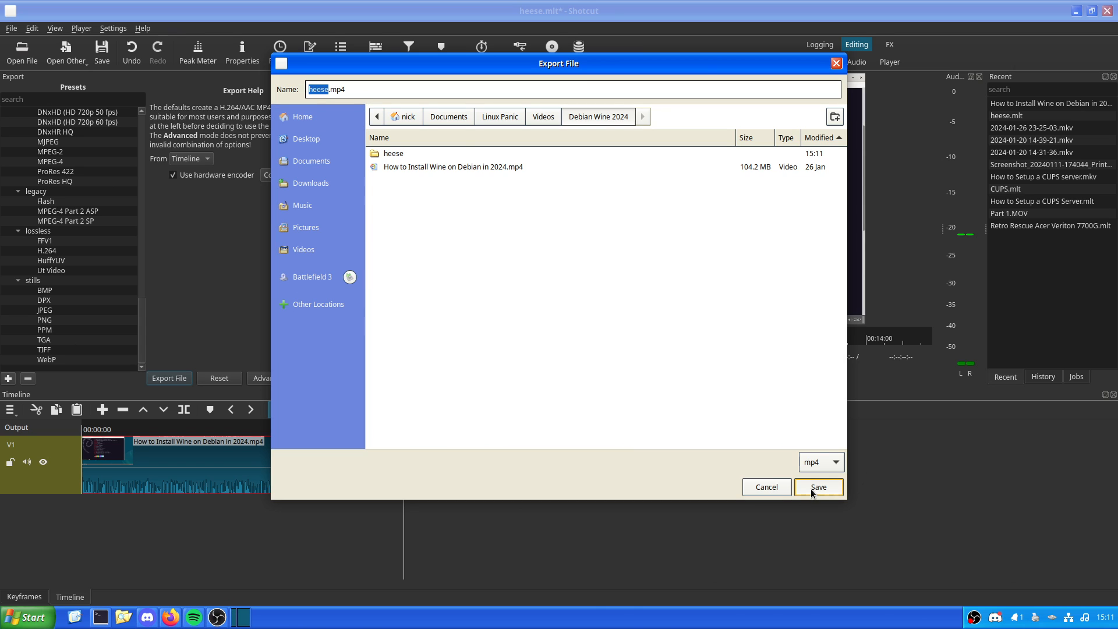
{"action": "left_click", "coordinate": [817, 487]}
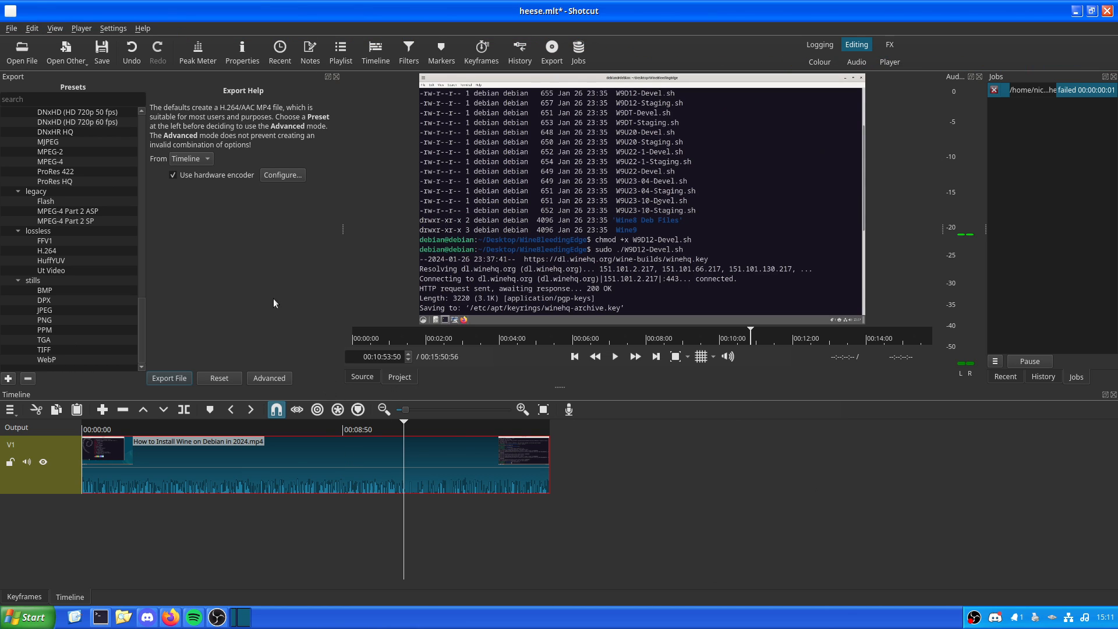
{"action": "mouse_move", "coordinate": [191, 203]}
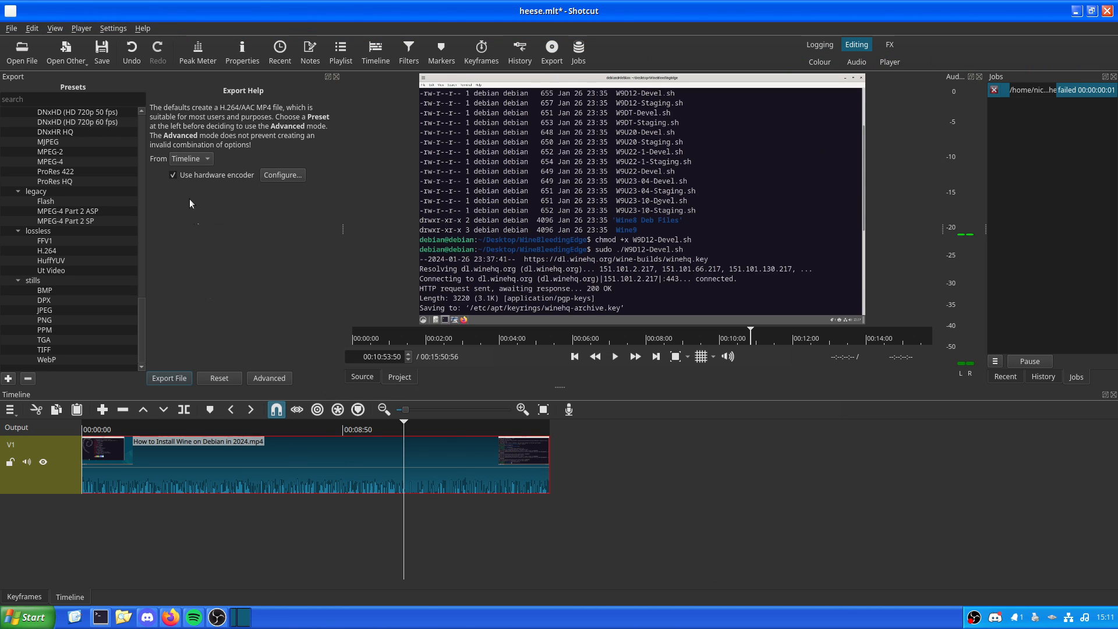
- Re-export without hardware encoding, overwriting heese.mp4, and clear the jobs list
{"action": "left_click", "coordinate": [169, 377]}
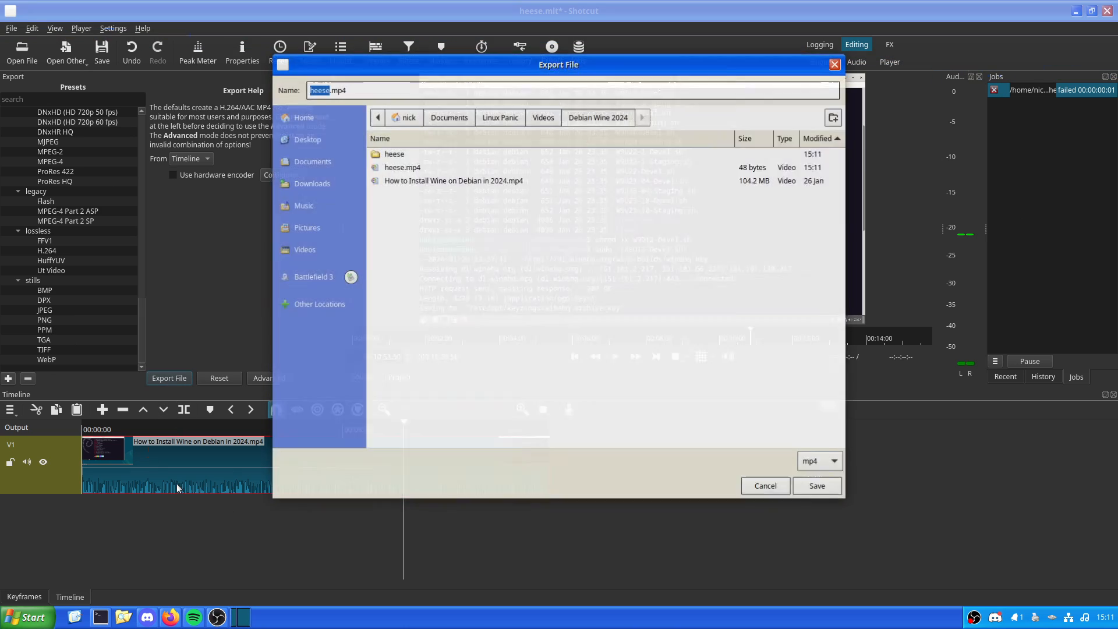
{"action": "left_click", "coordinate": [816, 485]}
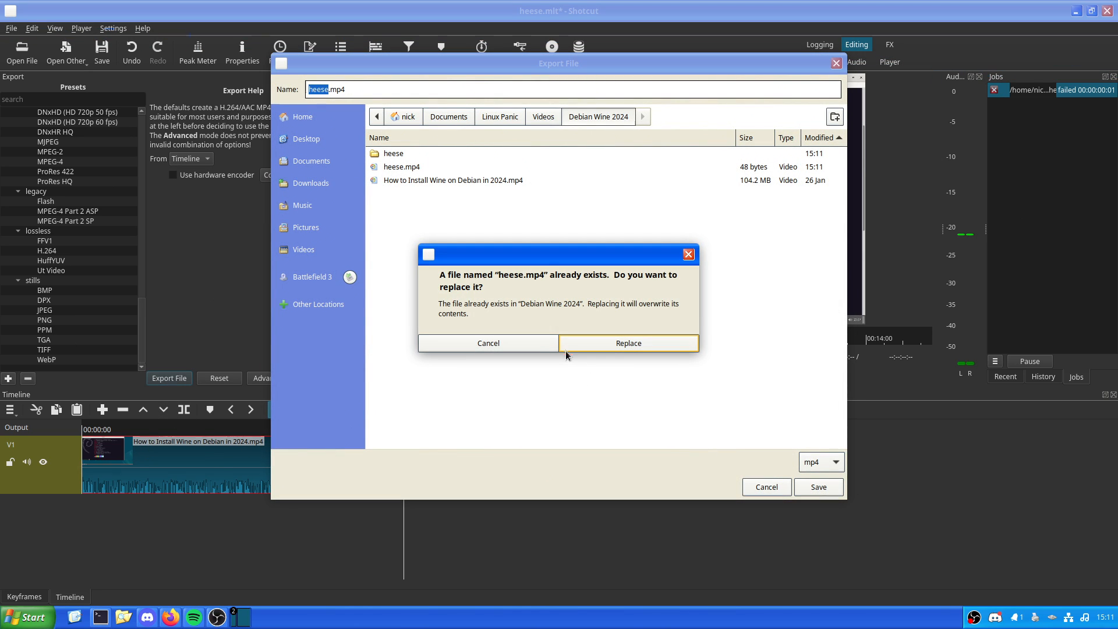
{"action": "left_click", "coordinate": [628, 343]}
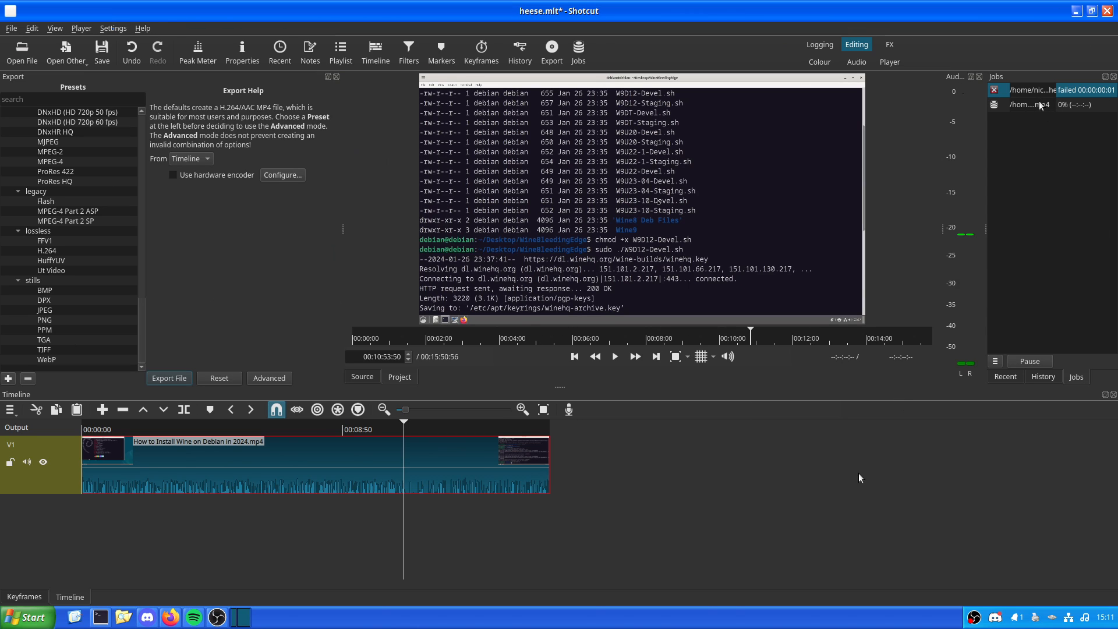
{"action": "right_click", "coordinate": [1041, 105]}
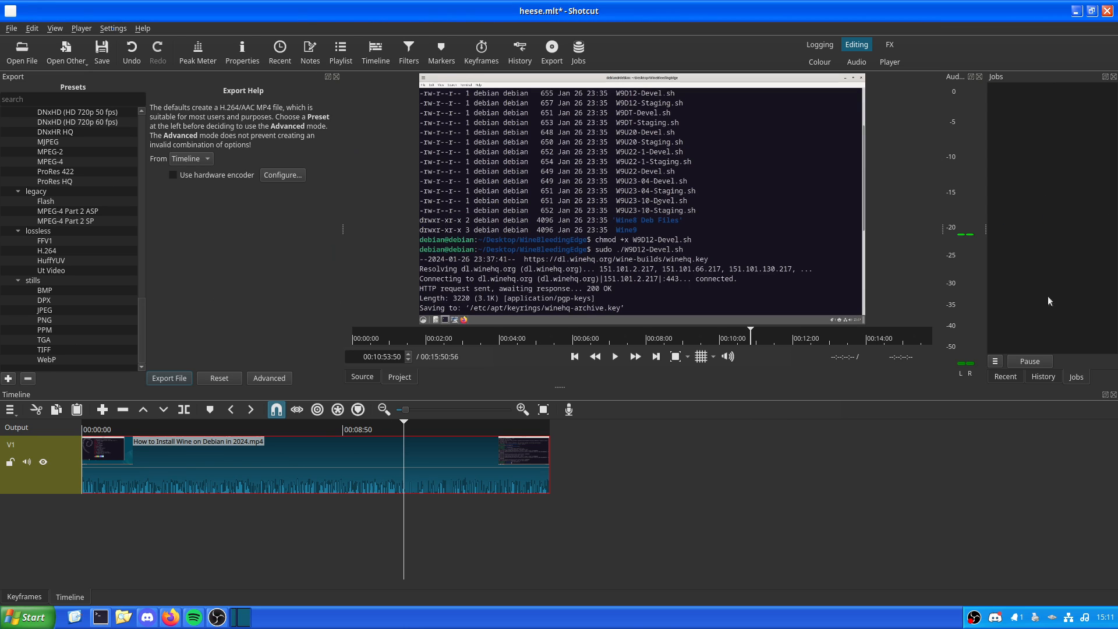
{"action": "mouse_move", "coordinate": [196, 506]}
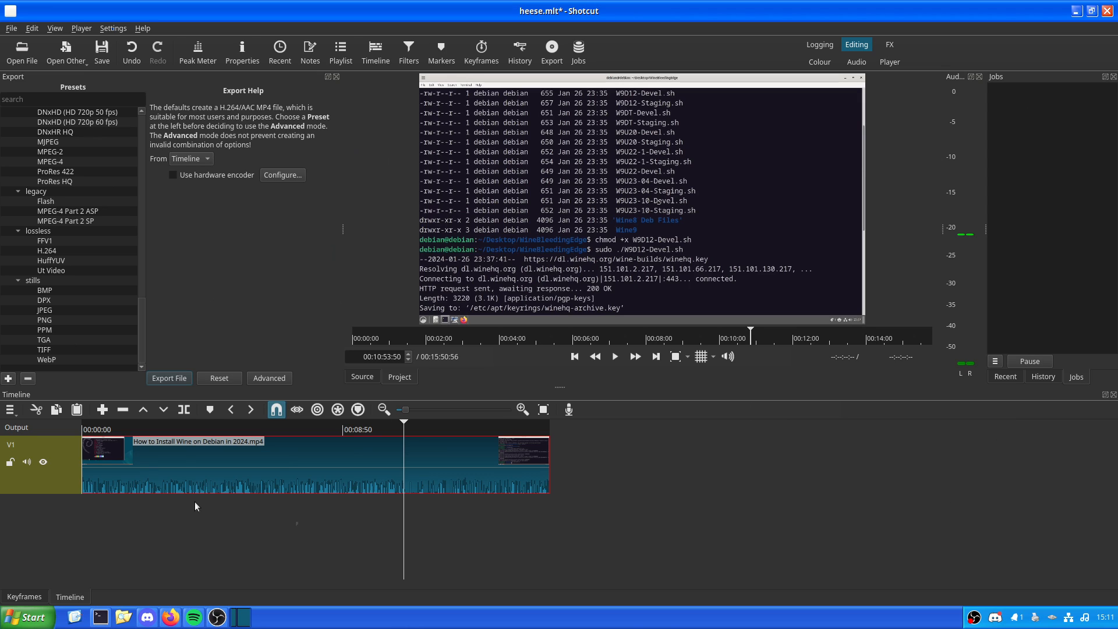
{"action": "mouse_move", "coordinate": [193, 538]}
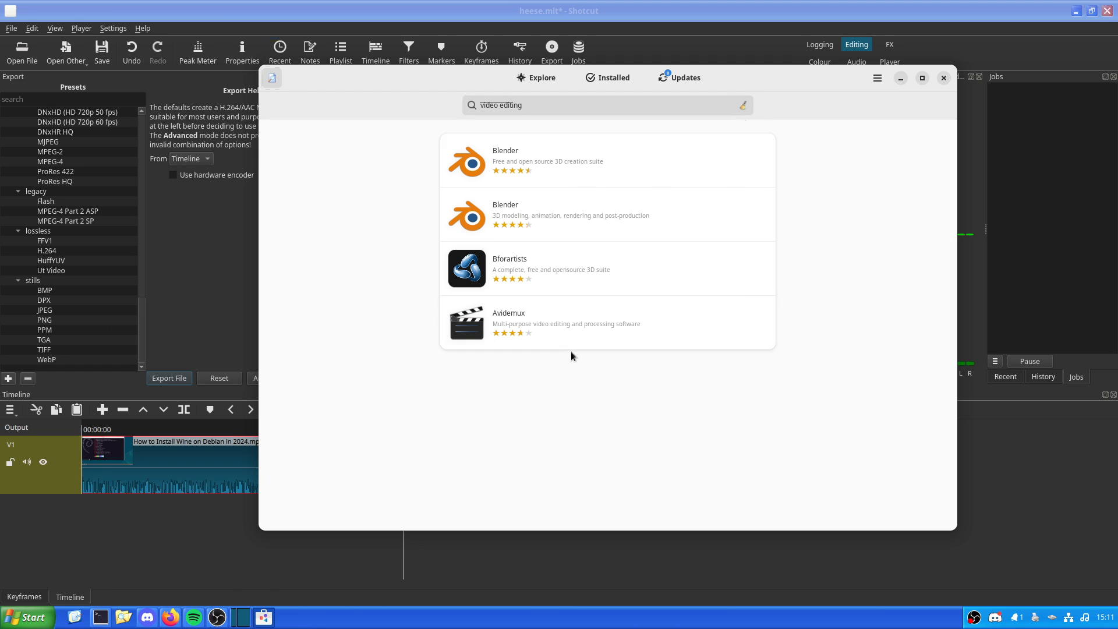
{"action": "mouse_move", "coordinate": [575, 387]}
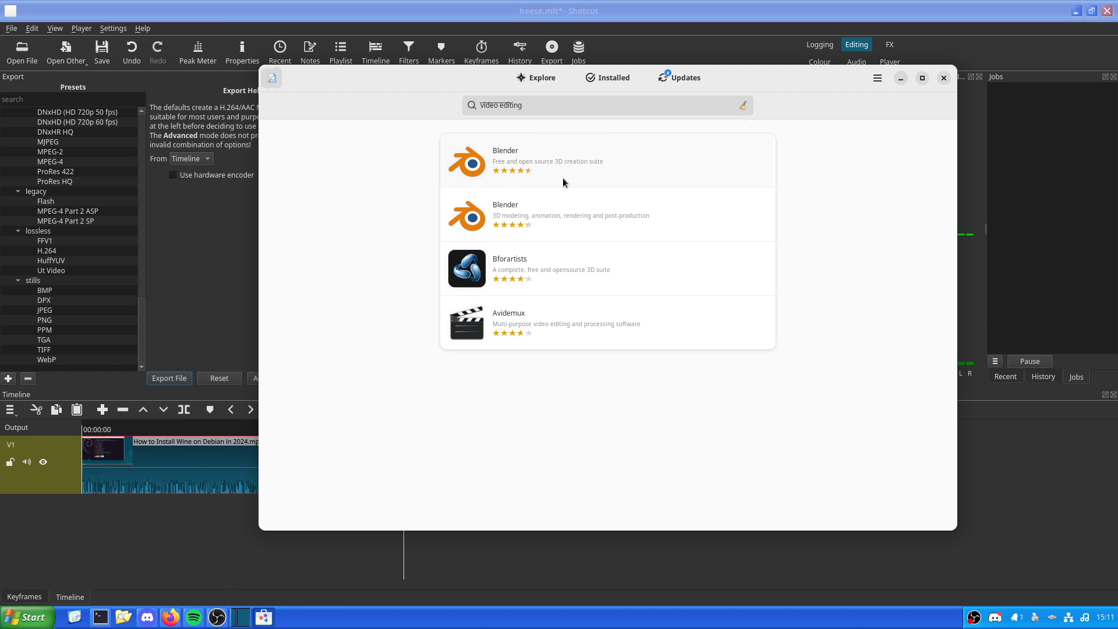
{"action": "mouse_move", "coordinate": [576, 310]}
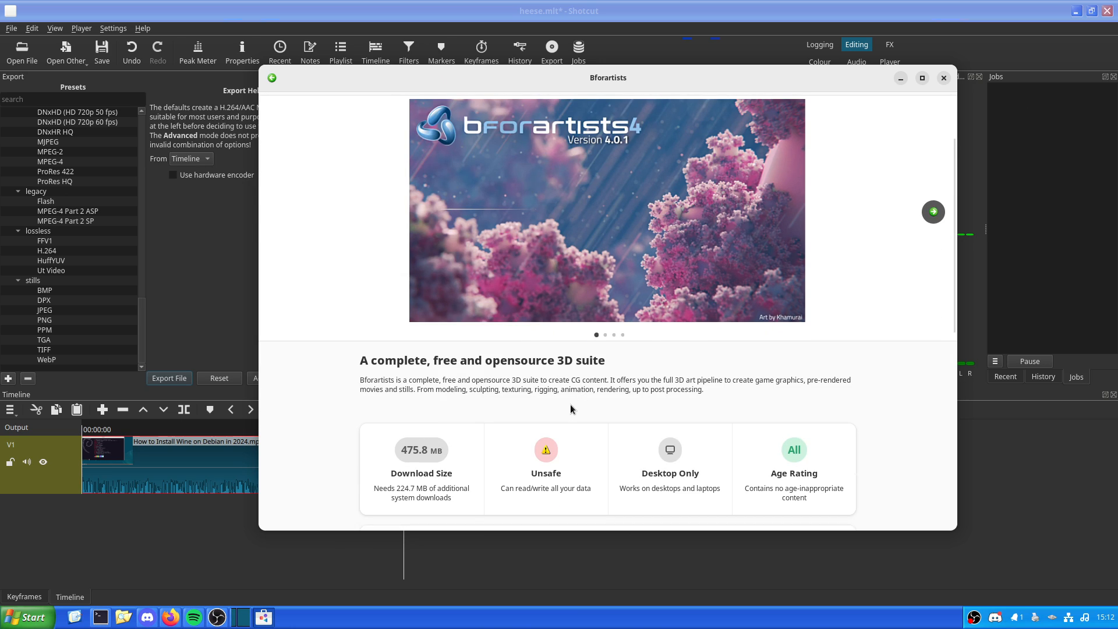
- Install Avidemux in GNOME Software, authorising with the password, and review its details
{"action": "scroll", "scroll_direction": "down", "scroll_amount": 3}
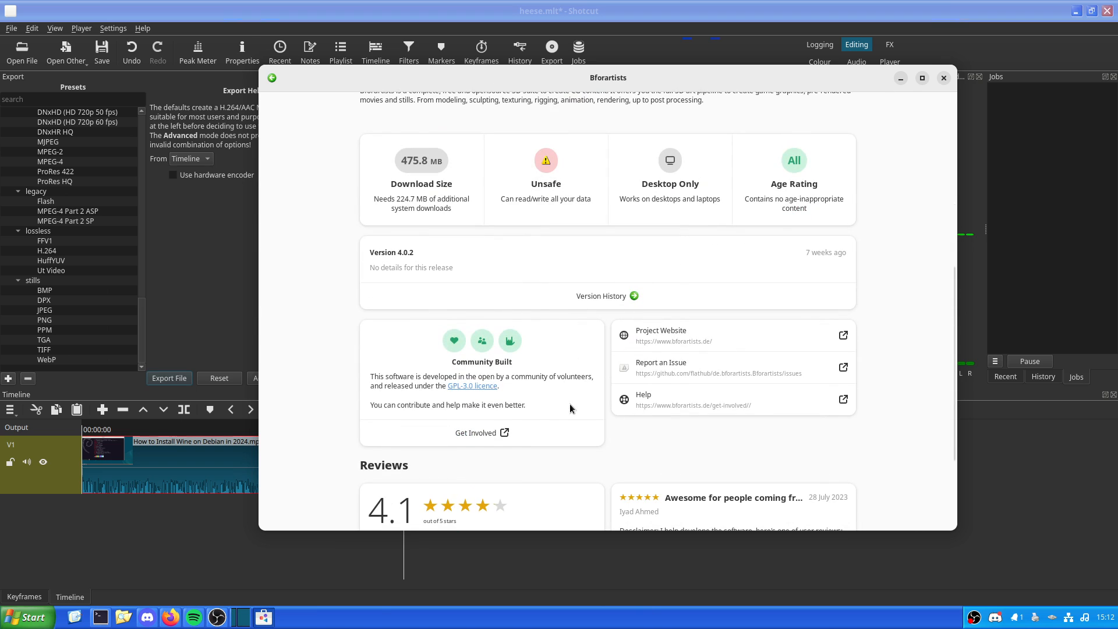
{"action": "scroll", "scroll_direction": "down", "scroll_amount": 3}
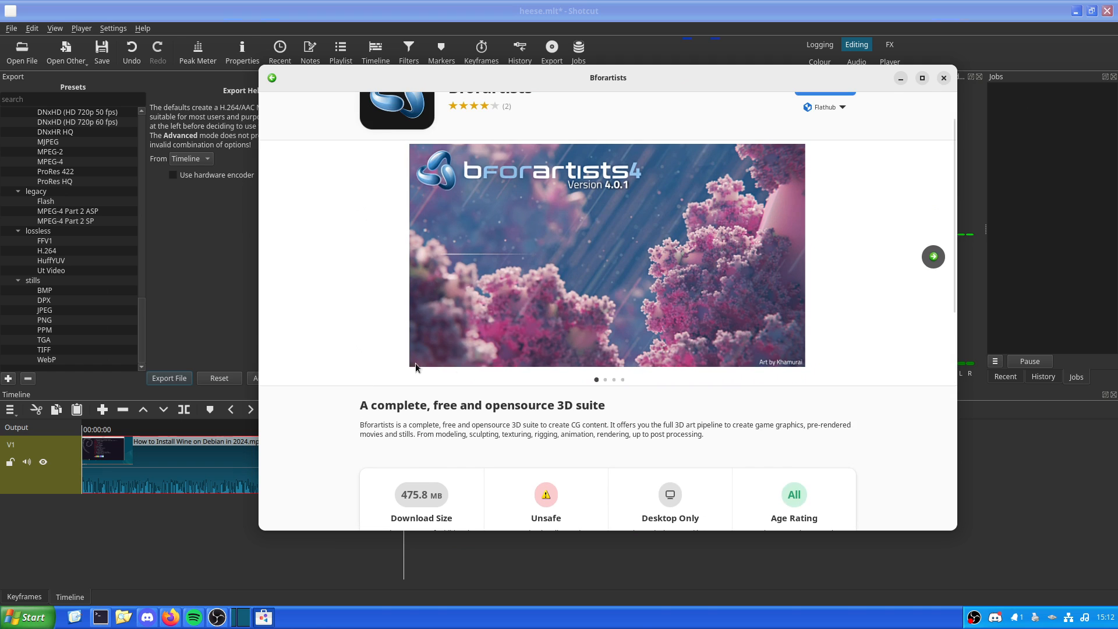
{"action": "mouse_move", "coordinate": [423, 338]}
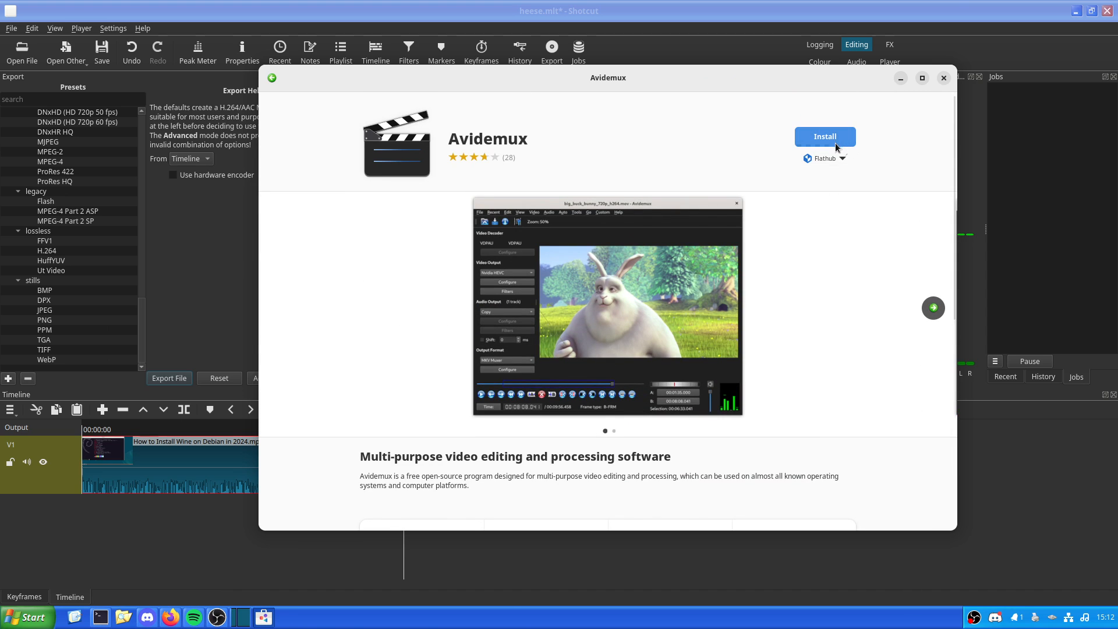
{"action": "left_click", "coordinate": [825, 136]}
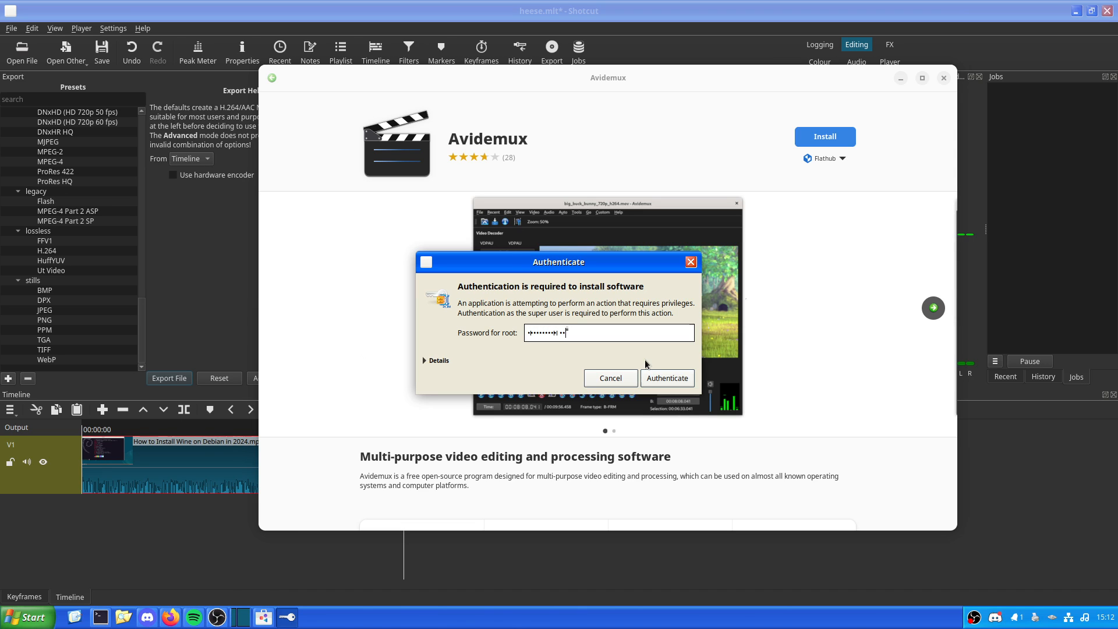
{"action": "left_click", "coordinate": [666, 378]}
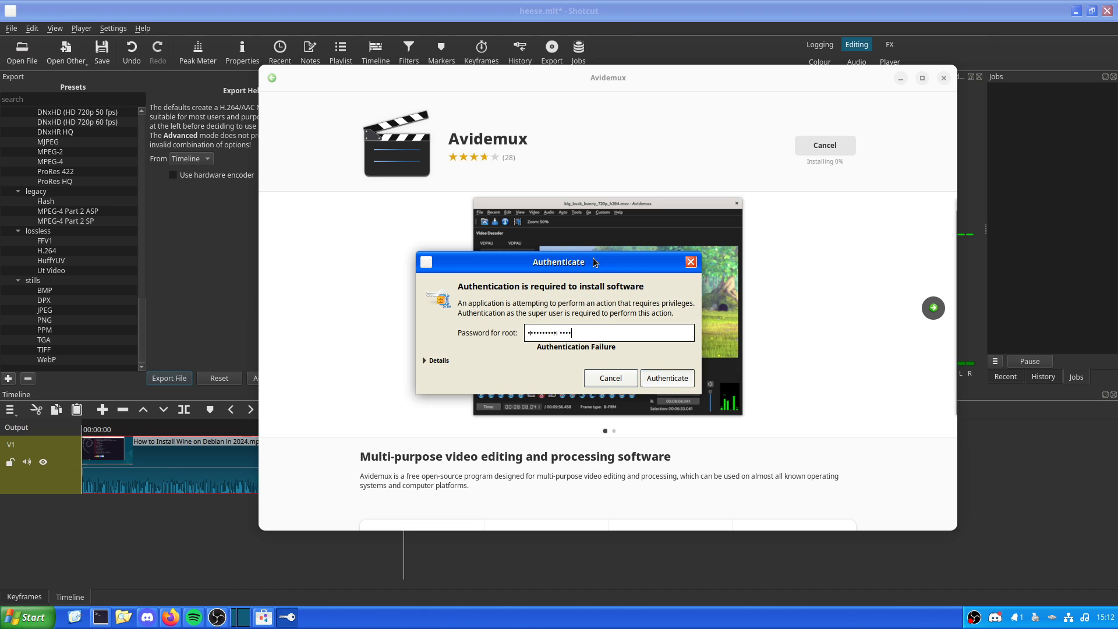
{"action": "left_click", "coordinate": [667, 378]}
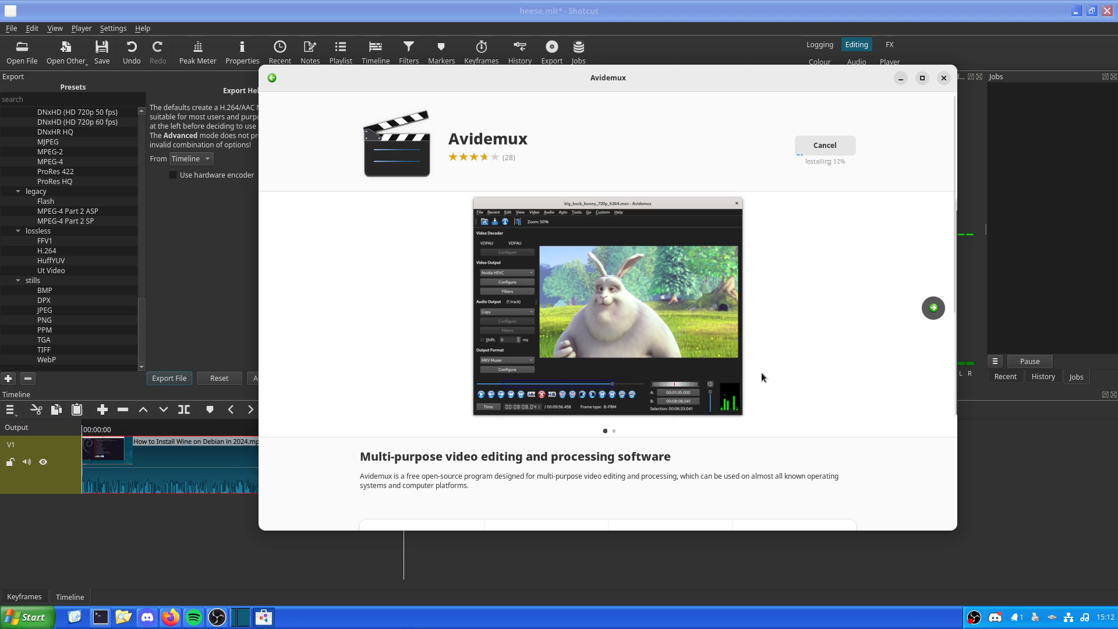
{"action": "mouse_move", "coordinate": [763, 340]}
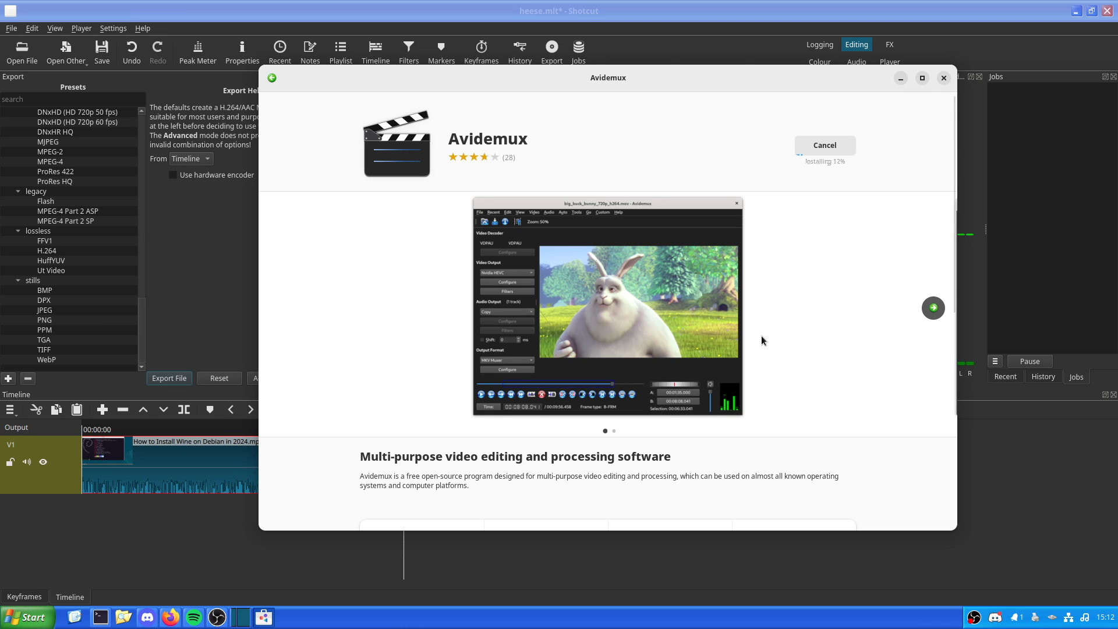
{"action": "mouse_move", "coordinate": [707, 270]}
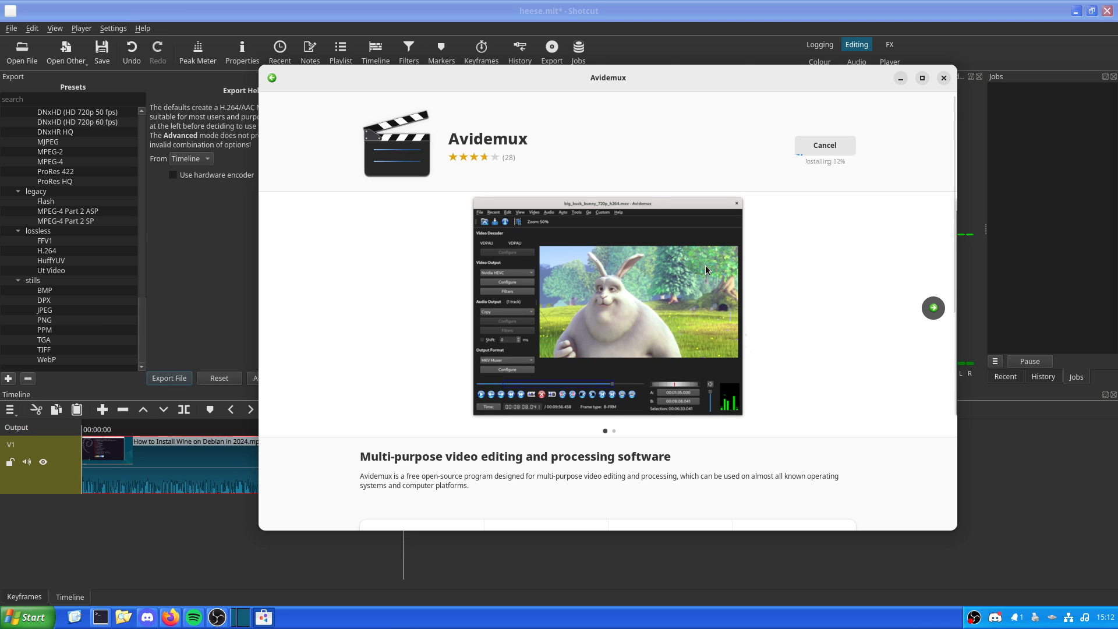
{"action": "scroll", "scroll_direction": "down", "scroll_amount": 3}
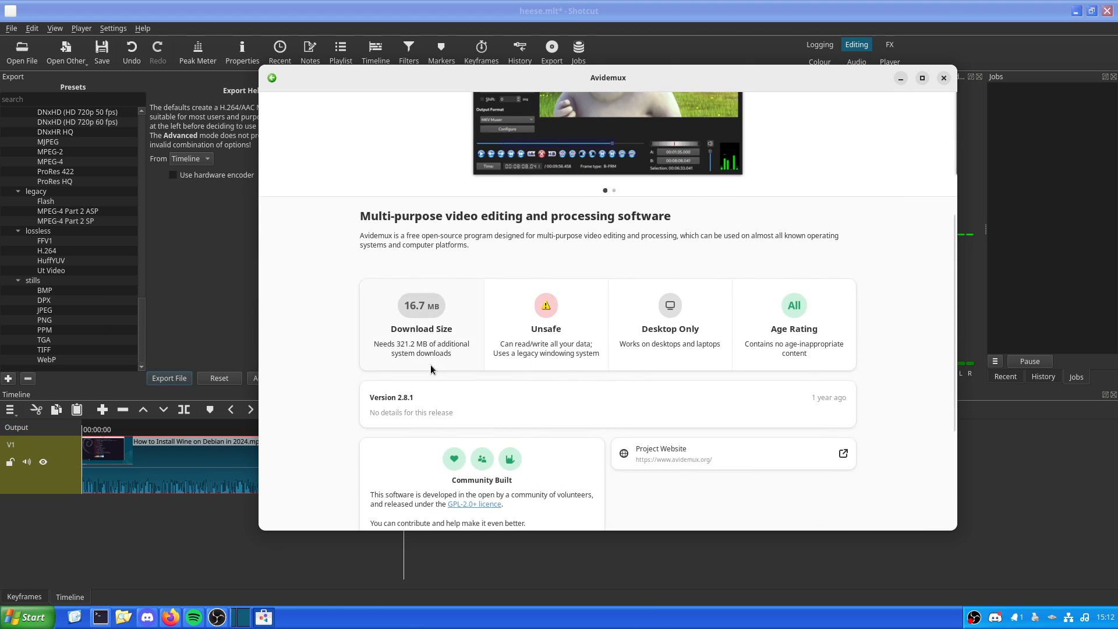
{"action": "mouse_move", "coordinate": [363, 381]}
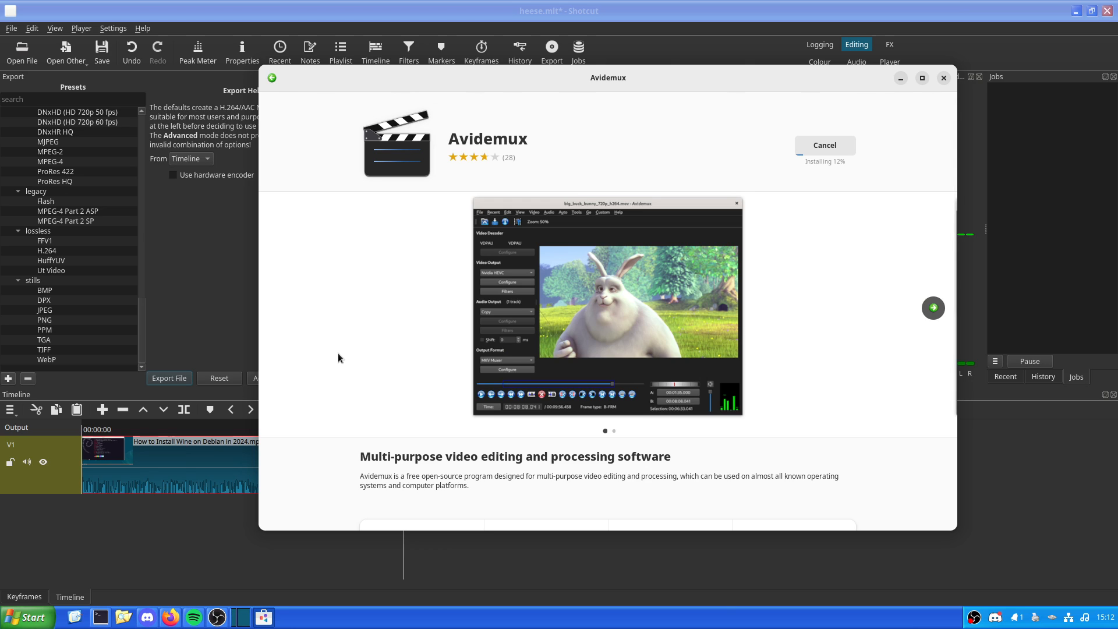
{"action": "mouse_move", "coordinate": [798, 376]}
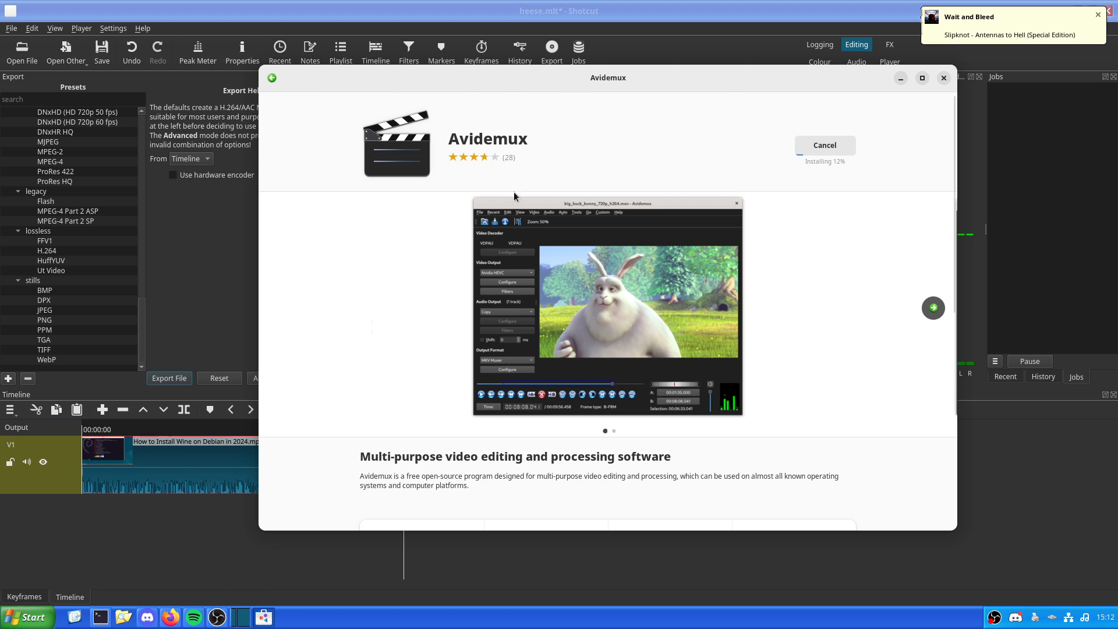
{"action": "mouse_move", "coordinate": [359, 358]}
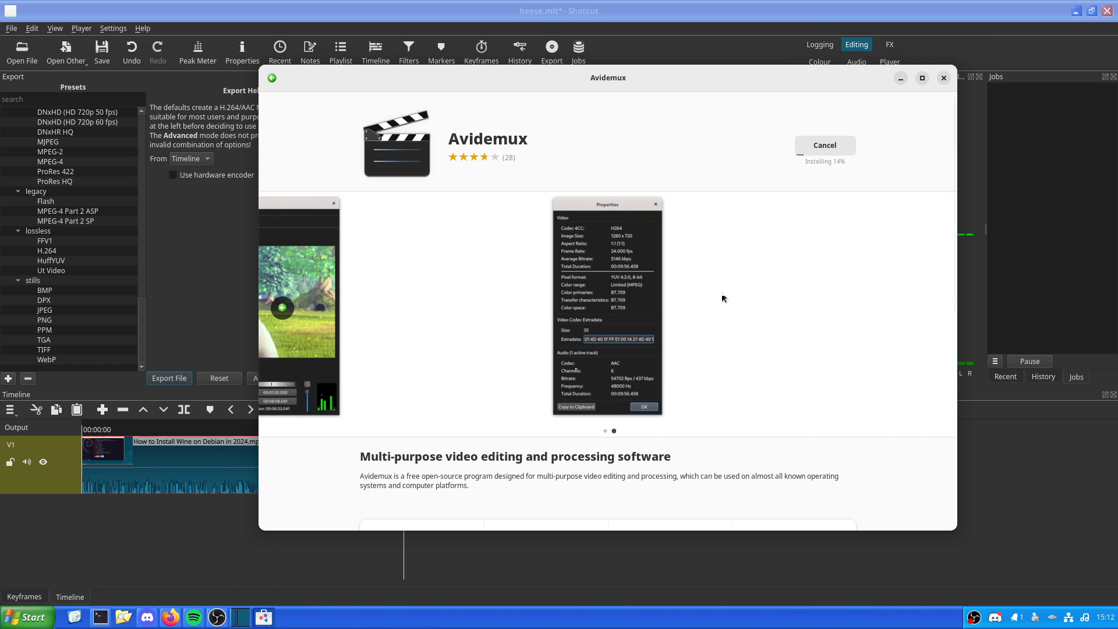
{"action": "mouse_move", "coordinate": [720, 311]}
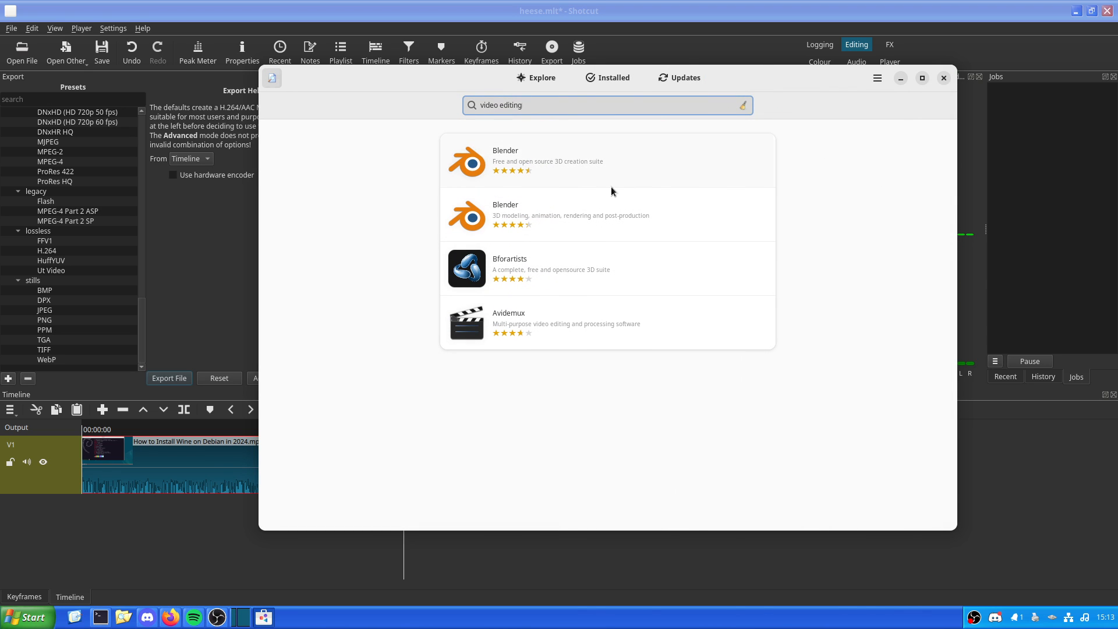
- Return to Shotcut and play the clip in the Audio layout with loudness, spectrum and waveform meters
{"action": "left_click", "coordinate": [943, 76]}
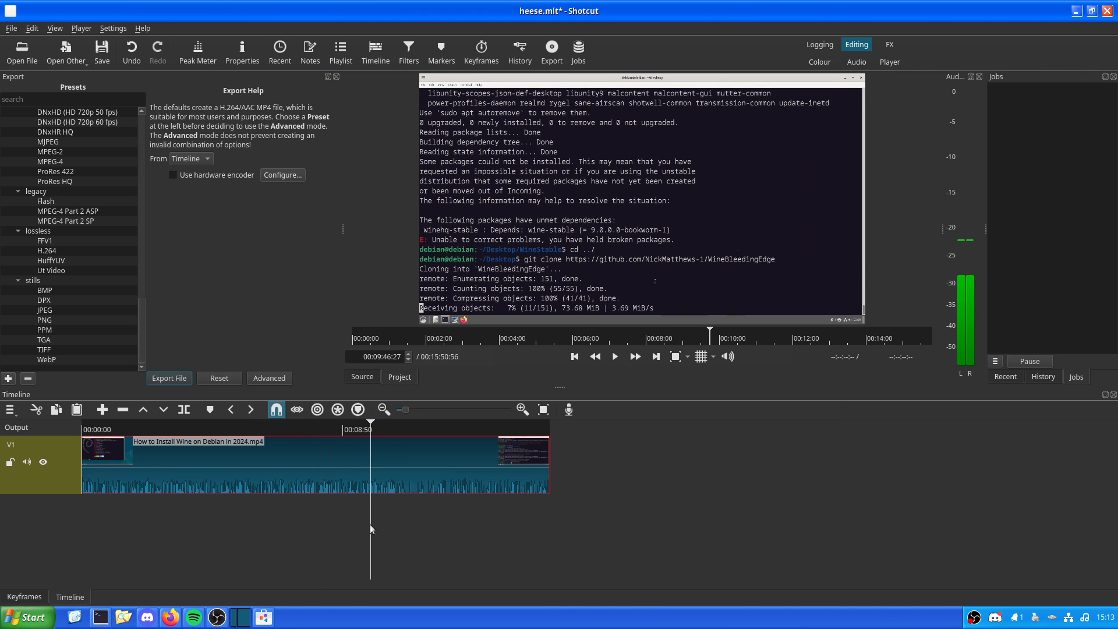
{"action": "left_click", "coordinate": [856, 62]}
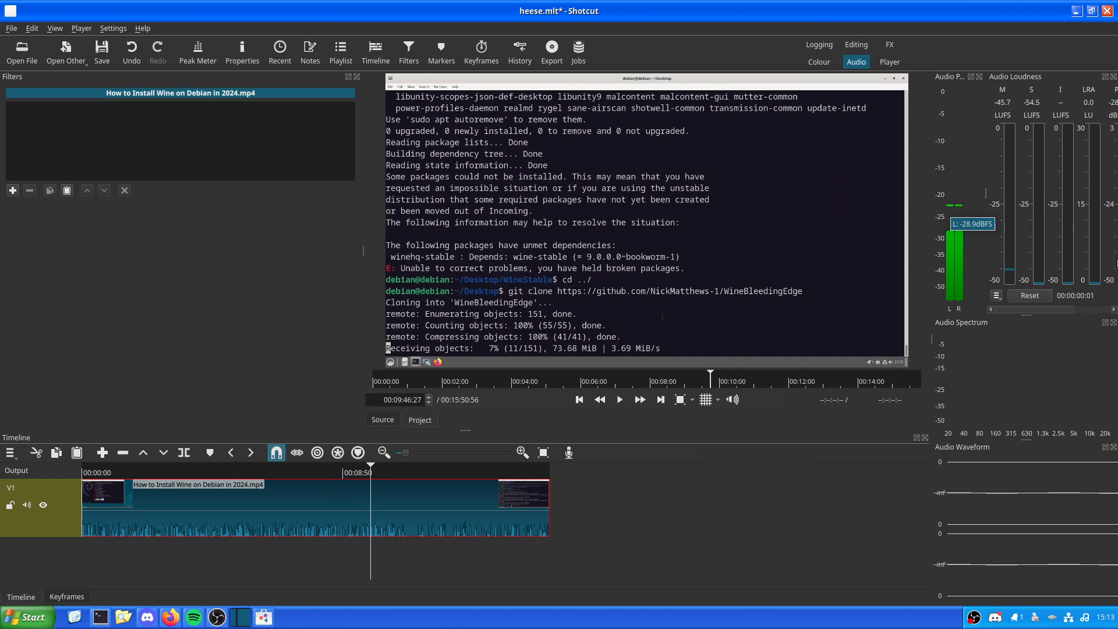
{"action": "mouse_move", "coordinate": [1047, 382]}
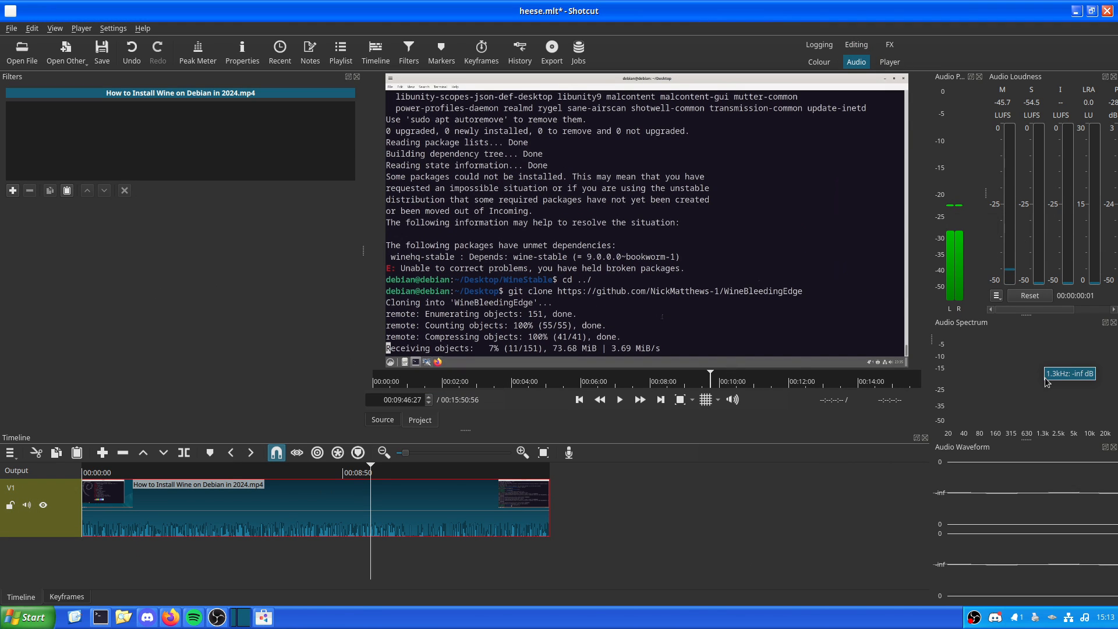
{"action": "mouse_move", "coordinate": [423, 445]}
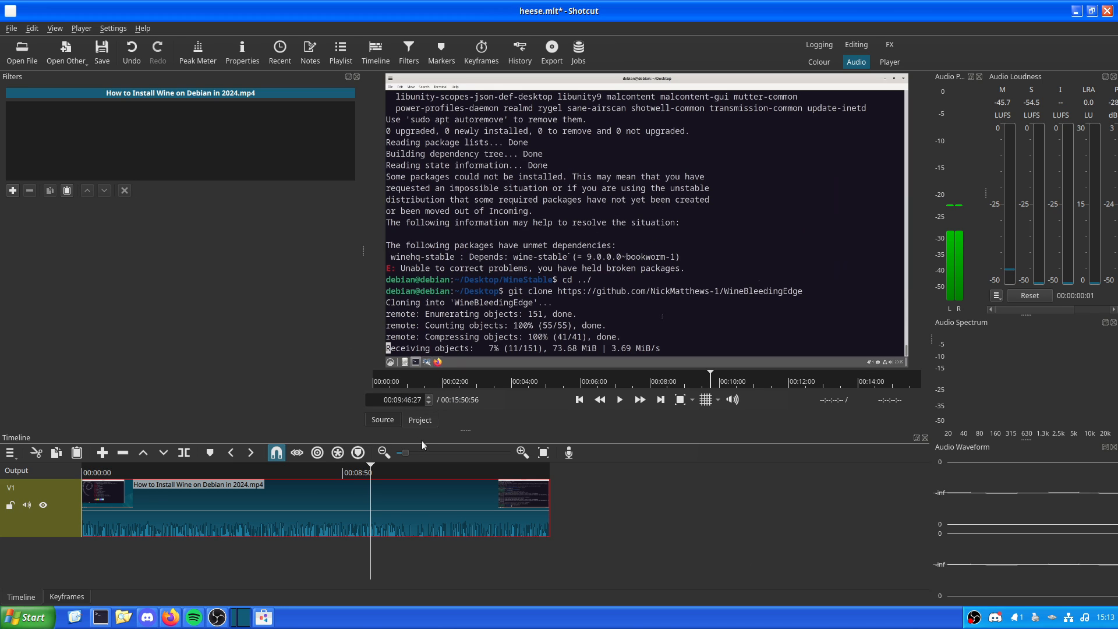
{"action": "left_click", "coordinate": [620, 400]}
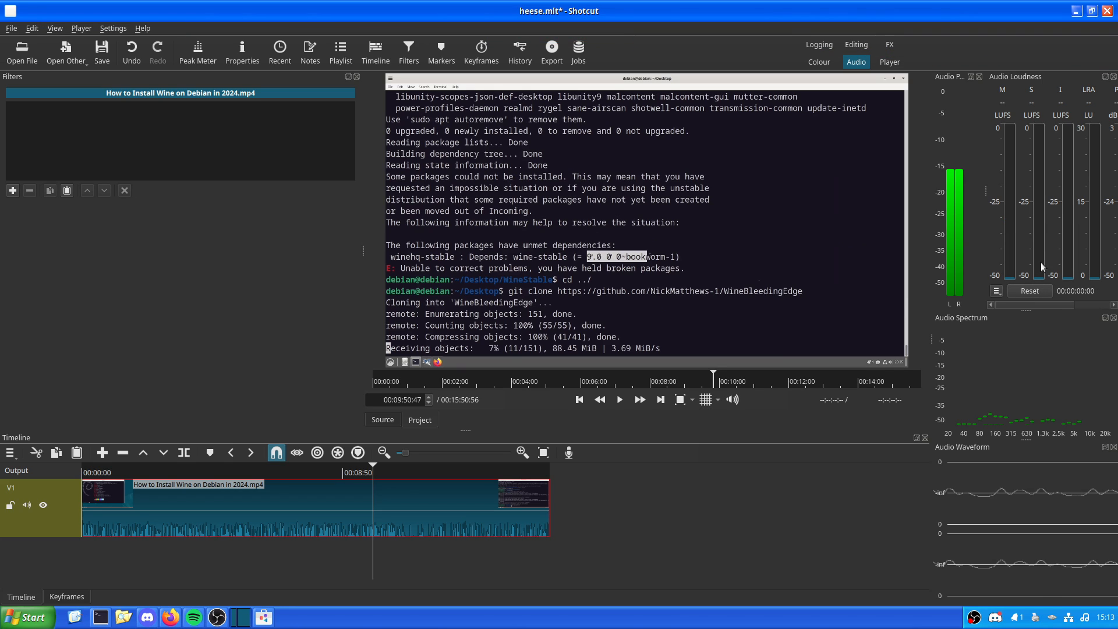
{"action": "left_click", "coordinate": [620, 399]}
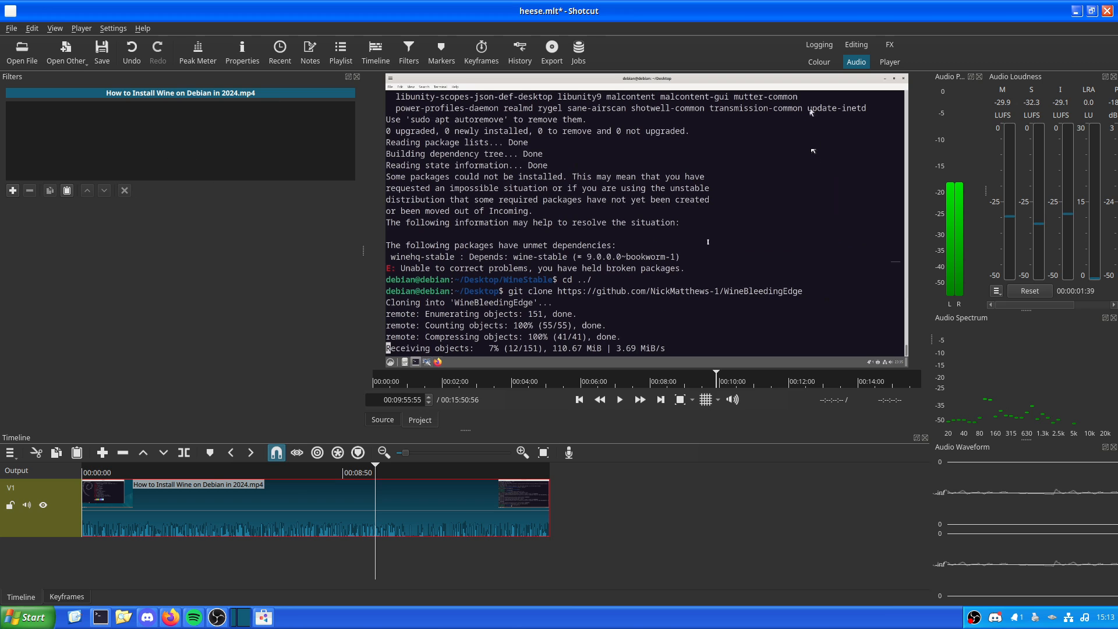
- View the Player layout, then the FX layout with filters and keyframes, playhead back near the start
{"action": "left_click", "coordinate": [890, 61]}
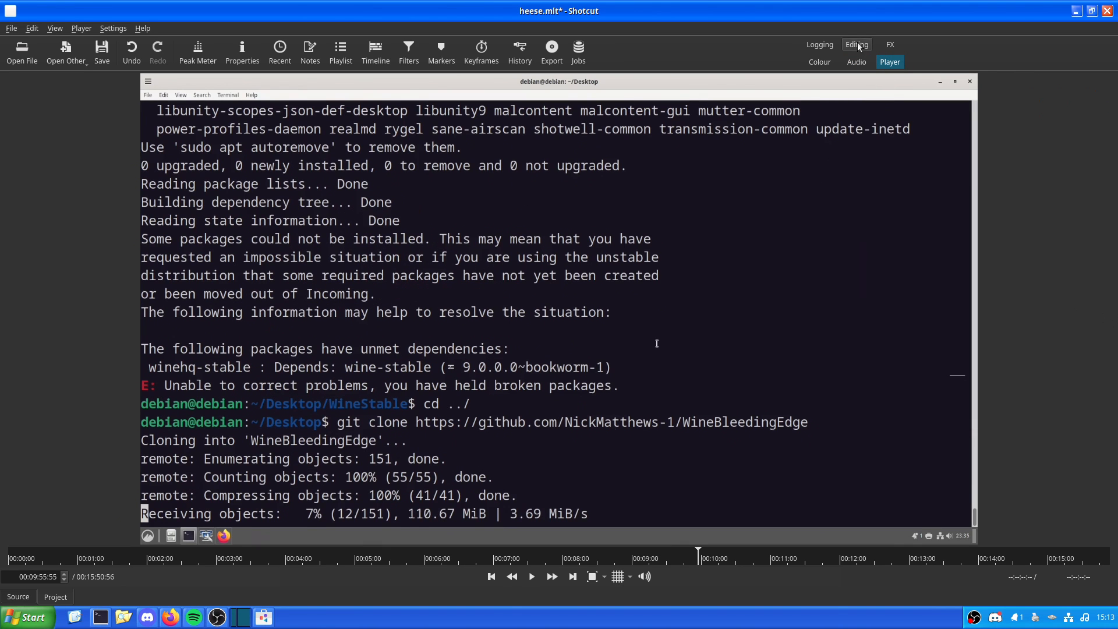
{"action": "left_click", "coordinate": [858, 44]}
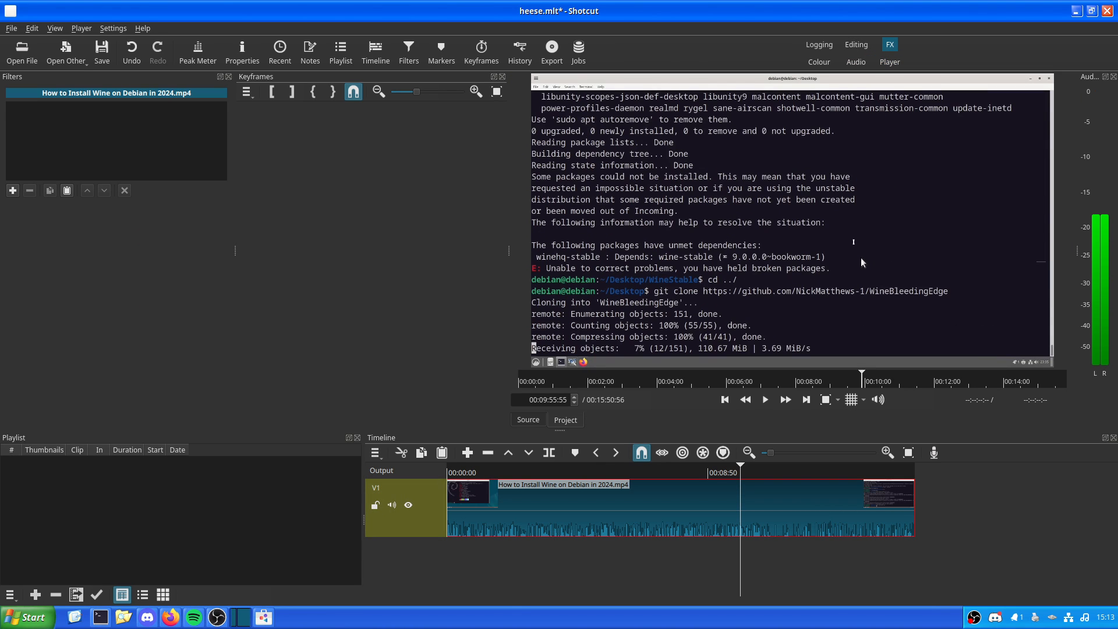
{"action": "mouse_move", "coordinate": [725, 216]}
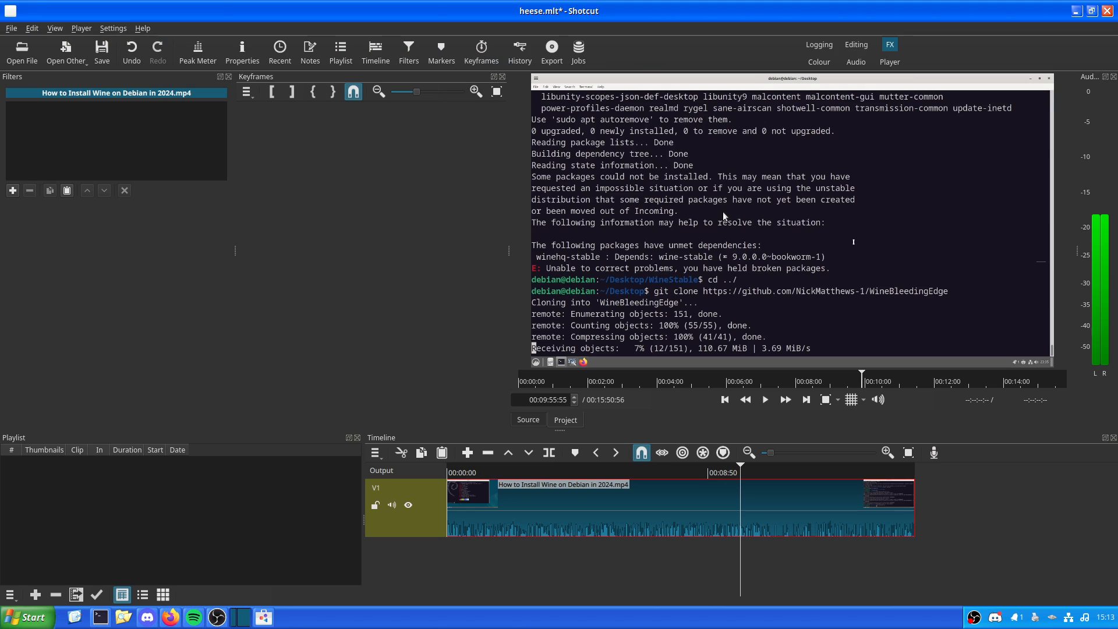
{"action": "mouse_move", "coordinate": [716, 215]}
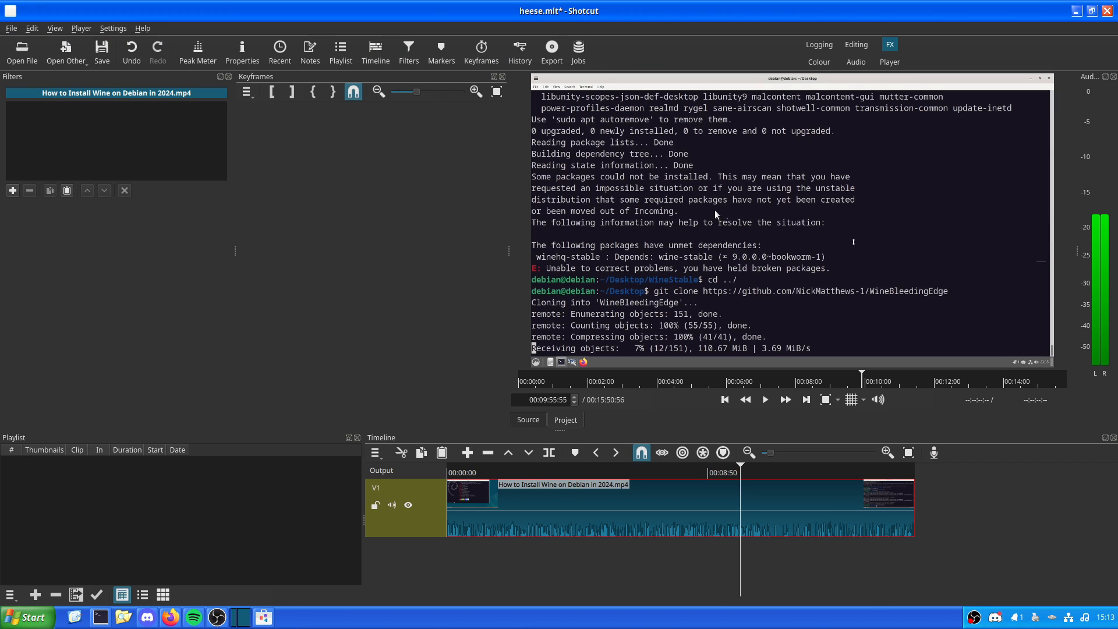
{"action": "mouse_move", "coordinate": [708, 208]}
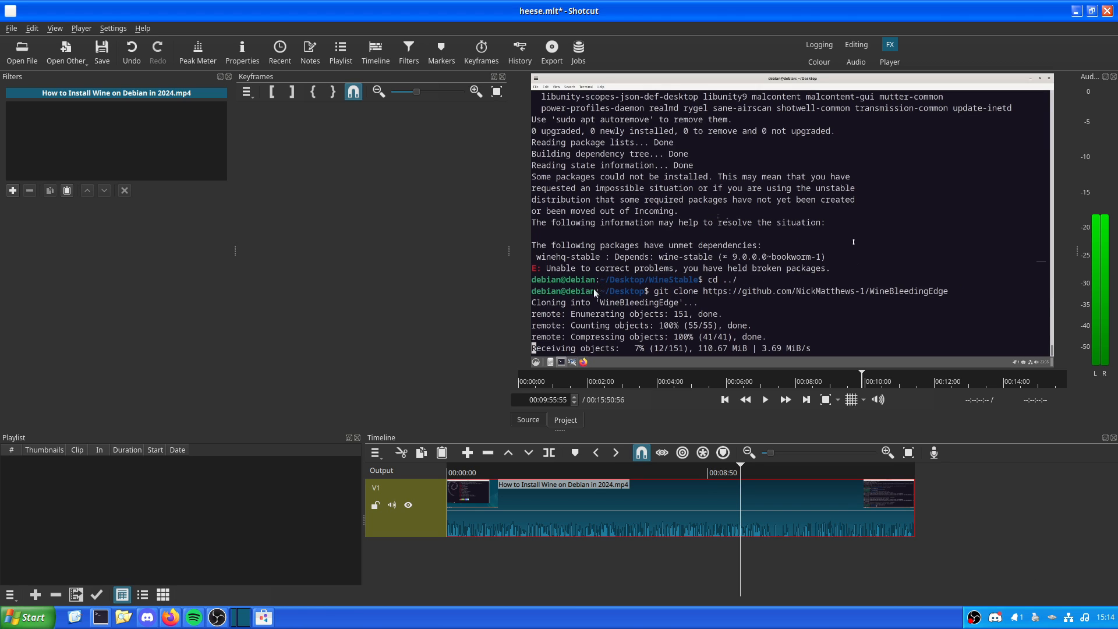
{"action": "mouse_move", "coordinate": [577, 287]}
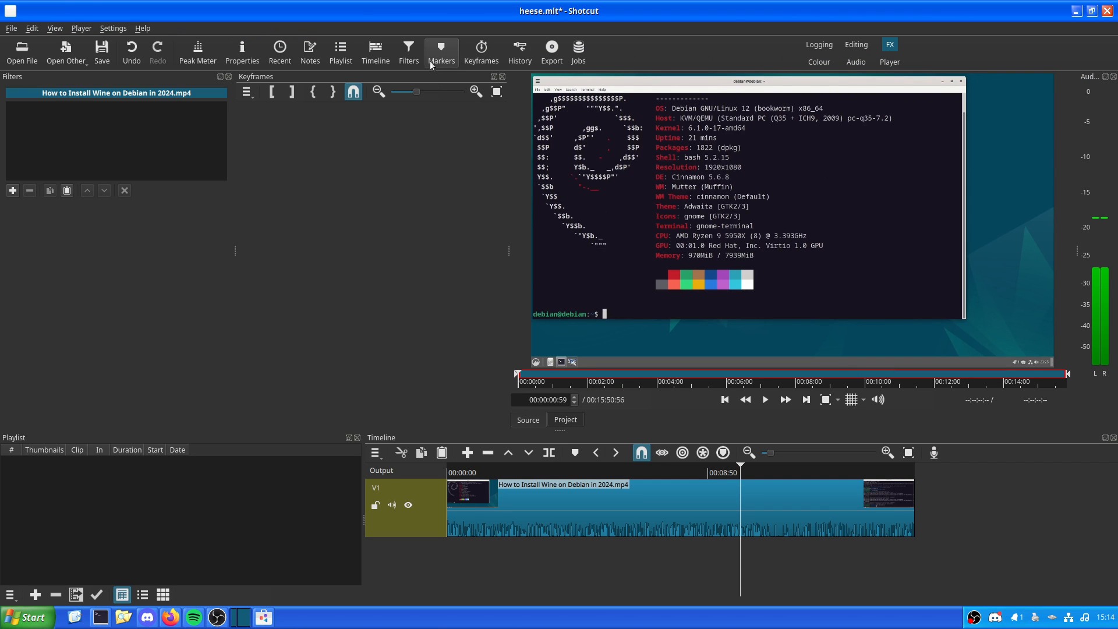
{"action": "left_click", "coordinate": [481, 52]}
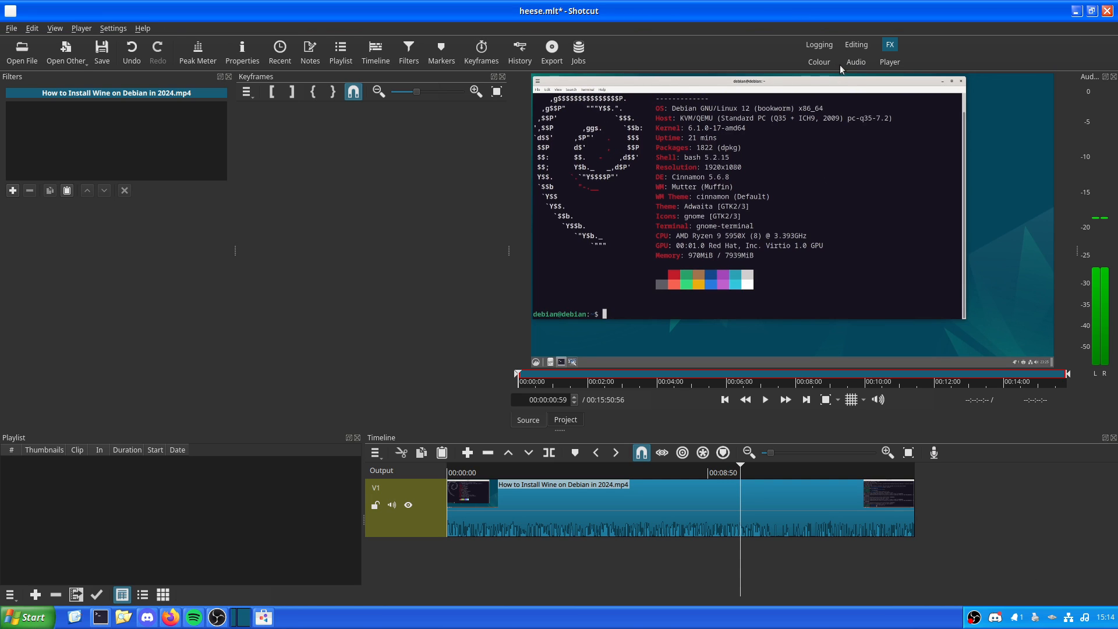
- Play the clip in the Colour layout, viewing the RGB Waveform scope and returning to RGB Parade
{"action": "left_click", "coordinate": [818, 62]}
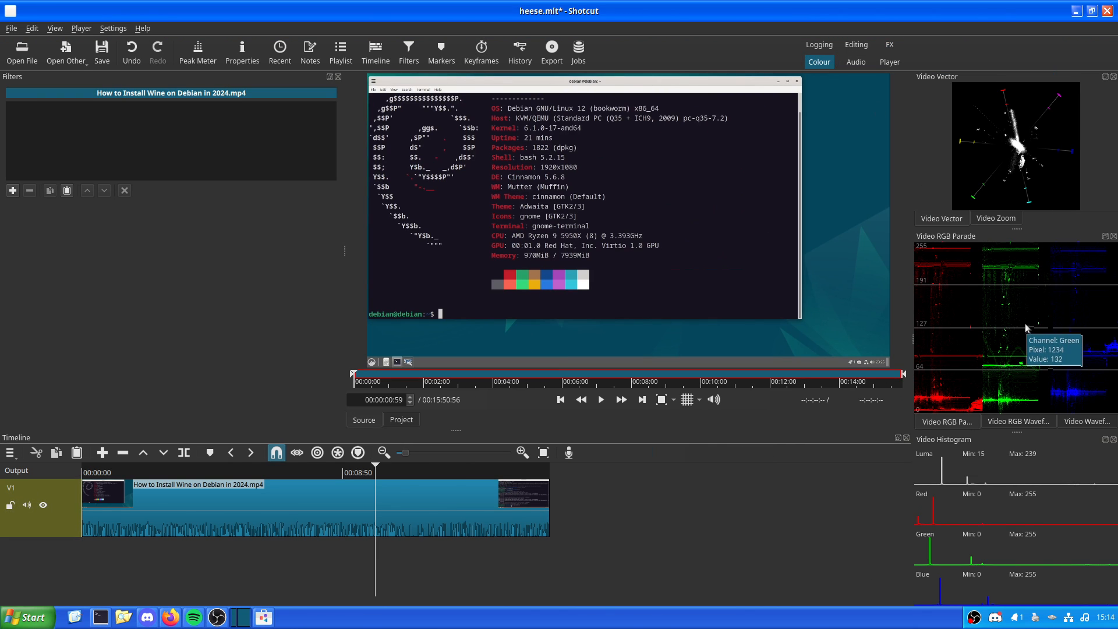
{"action": "left_click", "coordinate": [601, 400]}
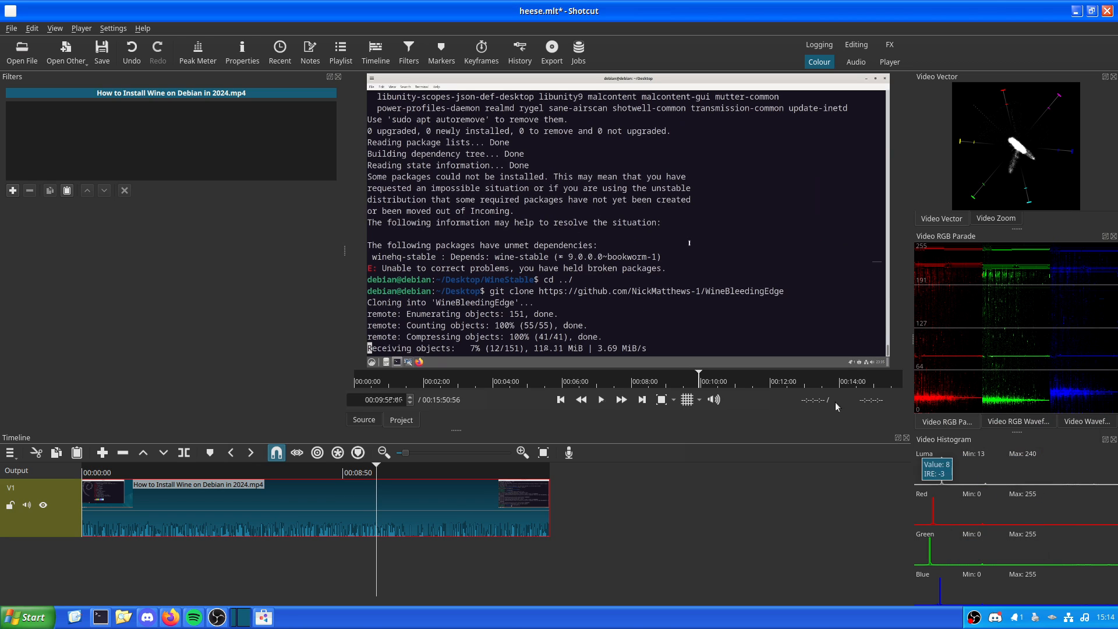
{"action": "left_click", "coordinate": [601, 399]}
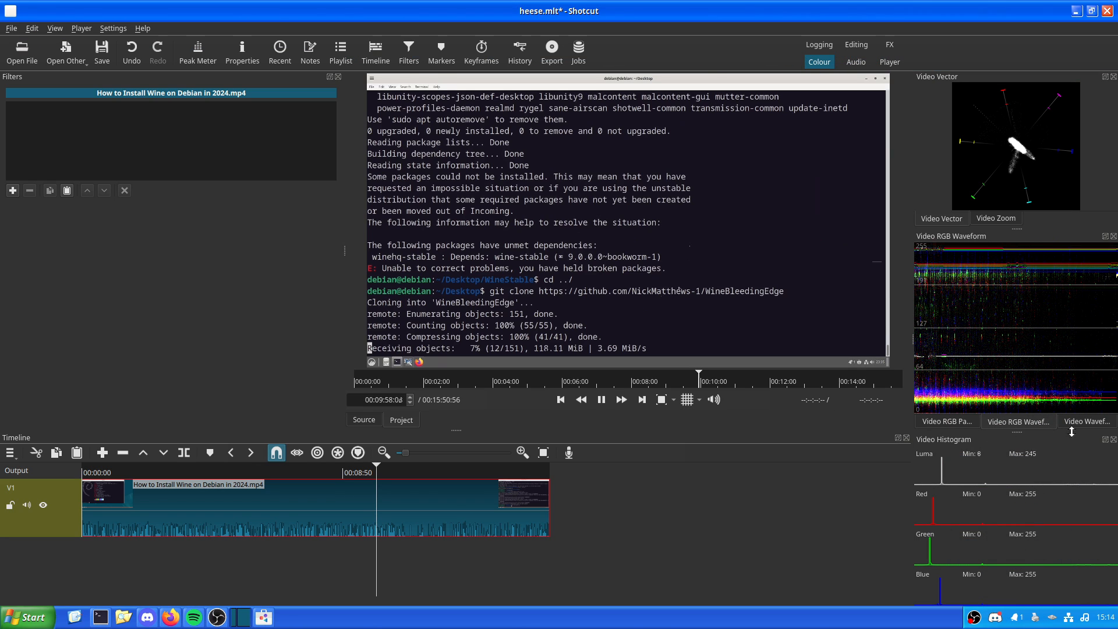
{"action": "left_click", "coordinate": [947, 422]}
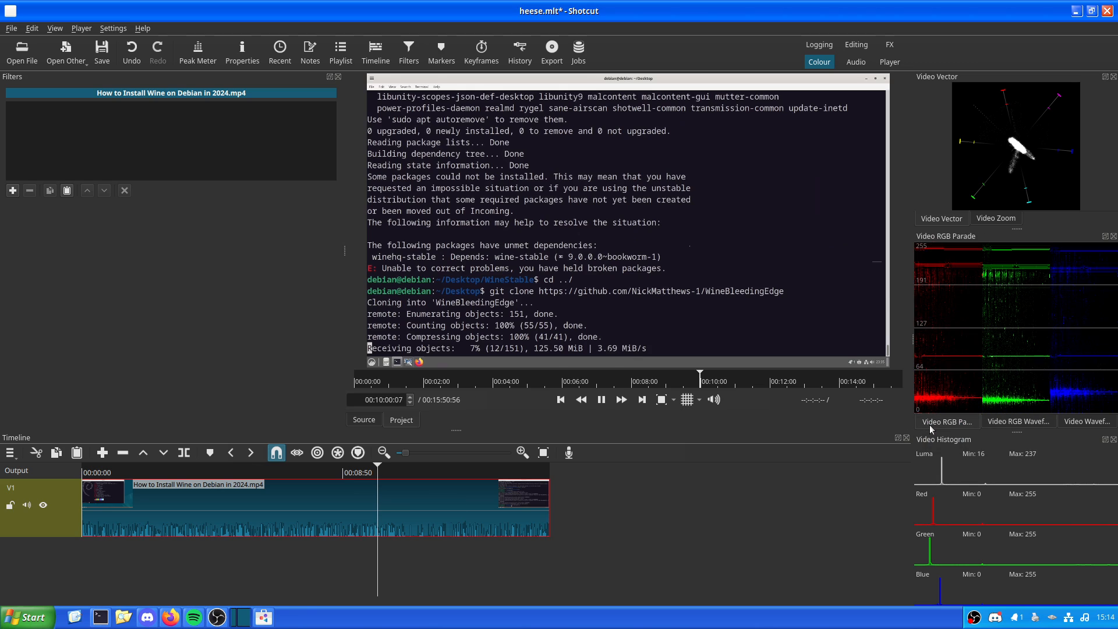